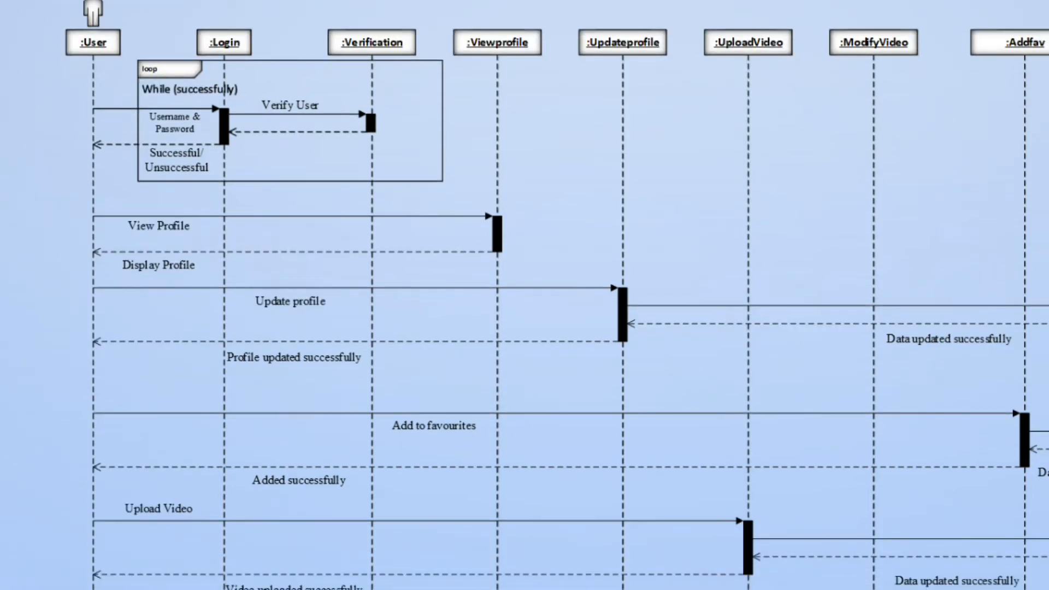
Step: Advance to the activity diagram slide and scroll down to its Logout end node
{"action": "key", "text": "Right"}
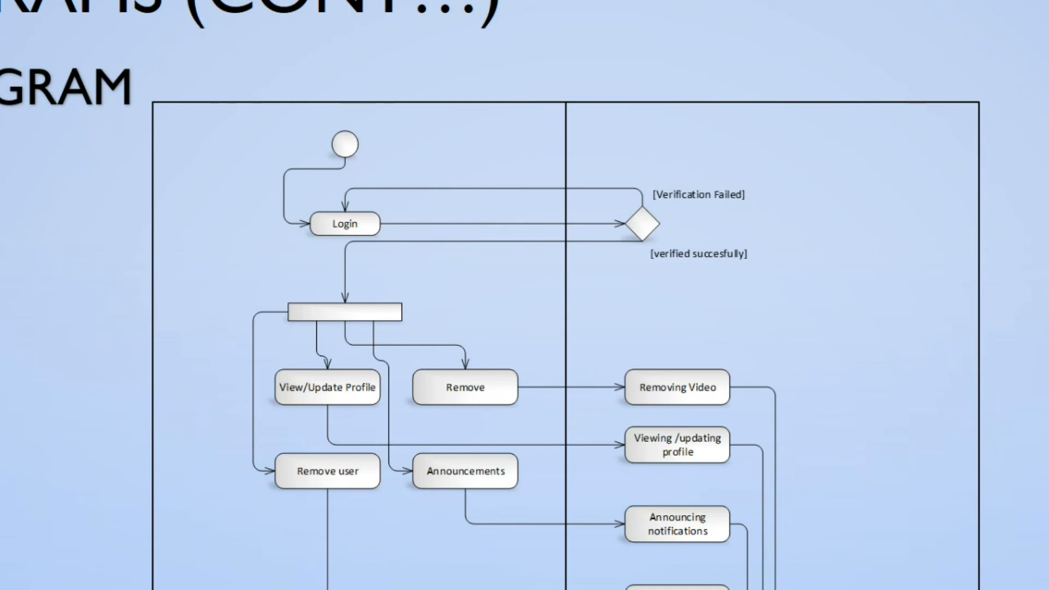
{"action": "scroll", "scroll_direction": "down", "scroll_amount": 3}
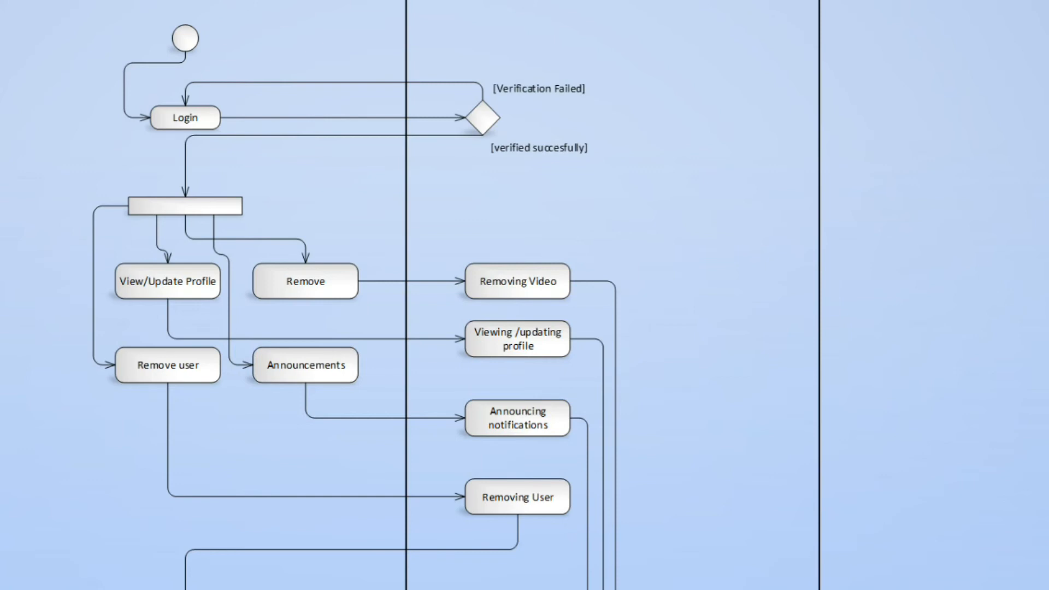
{"action": "scroll", "scroll_direction": "down", "scroll_amount": 3}
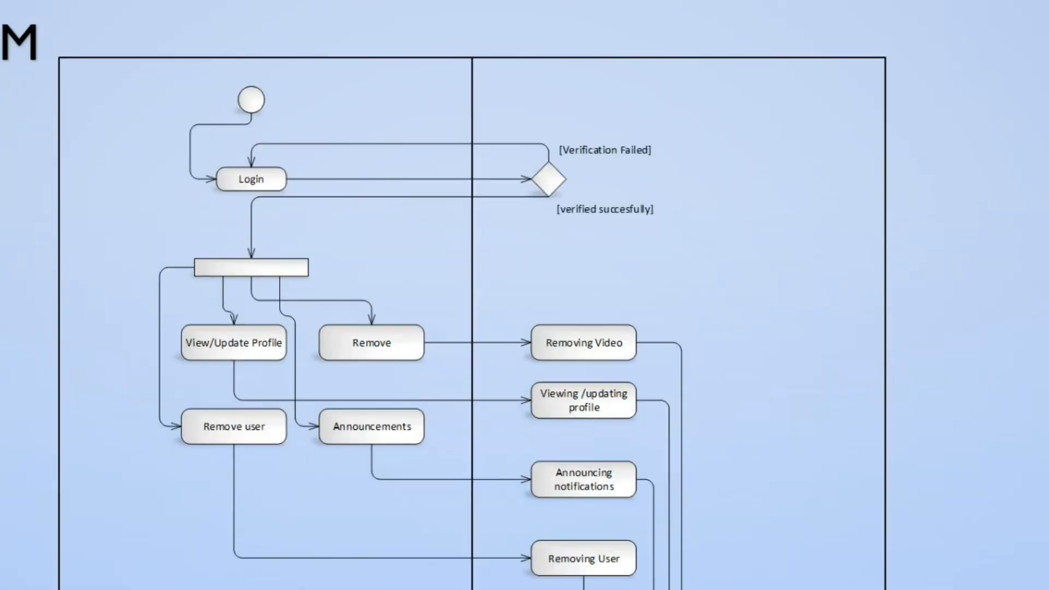
{"action": "scroll", "scroll_direction": "down", "scroll_amount": 3}
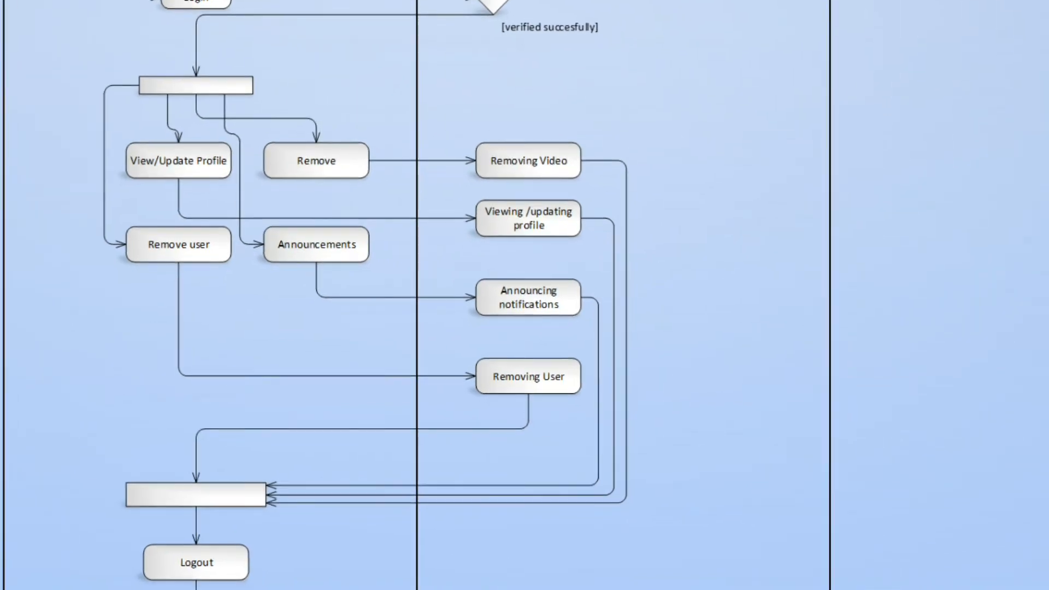
{"action": "scroll", "scroll_direction": "down", "scroll_amount": 3}
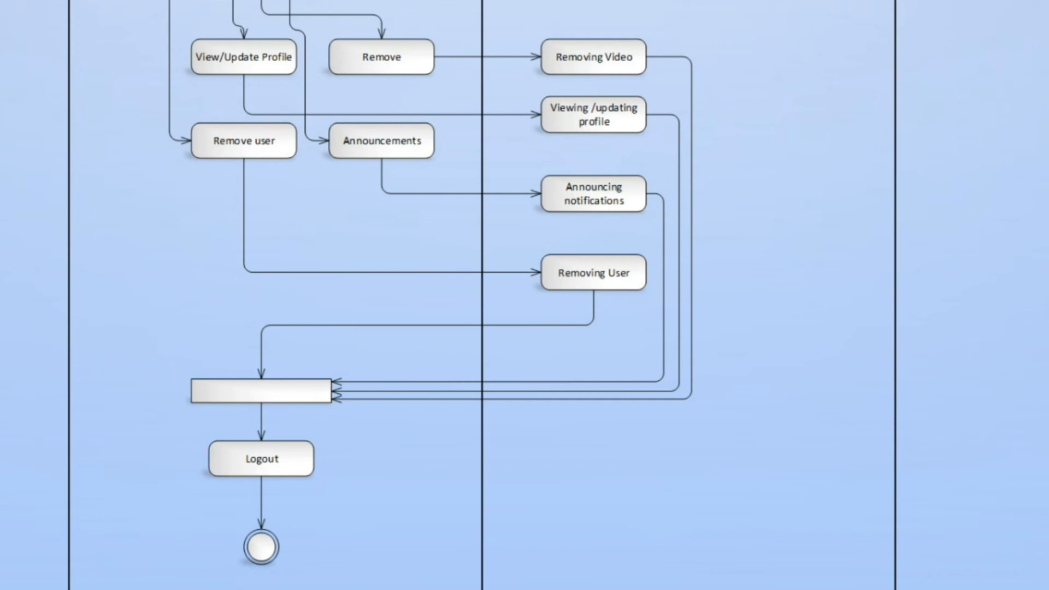
{"action": "scroll", "scroll_direction": "down", "scroll_amount": 3}
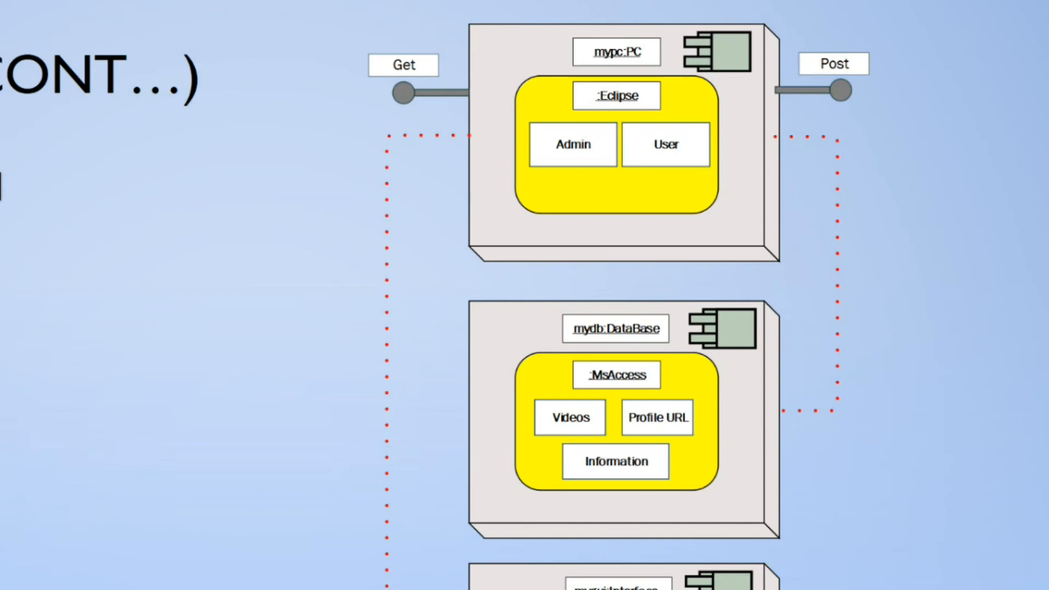
Step: Scroll down the deployment diagram to see the mypc:PC, mydb:DataBase and mygui:Interface nodes
{"action": "scroll", "scroll_direction": "down", "scroll_amount": 3}
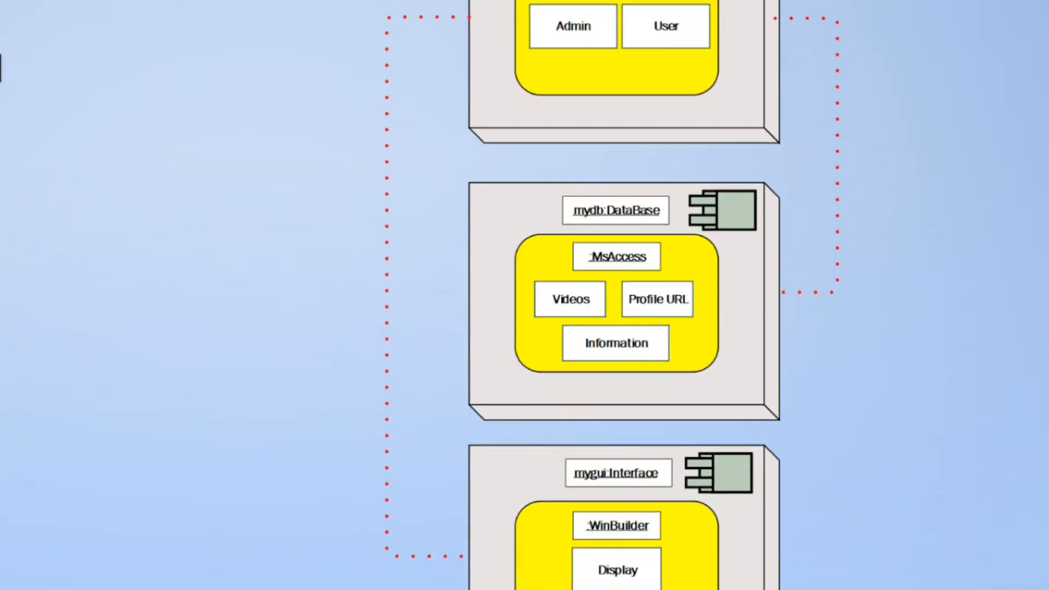
{"action": "scroll", "scroll_direction": "down", "scroll_amount": 3}
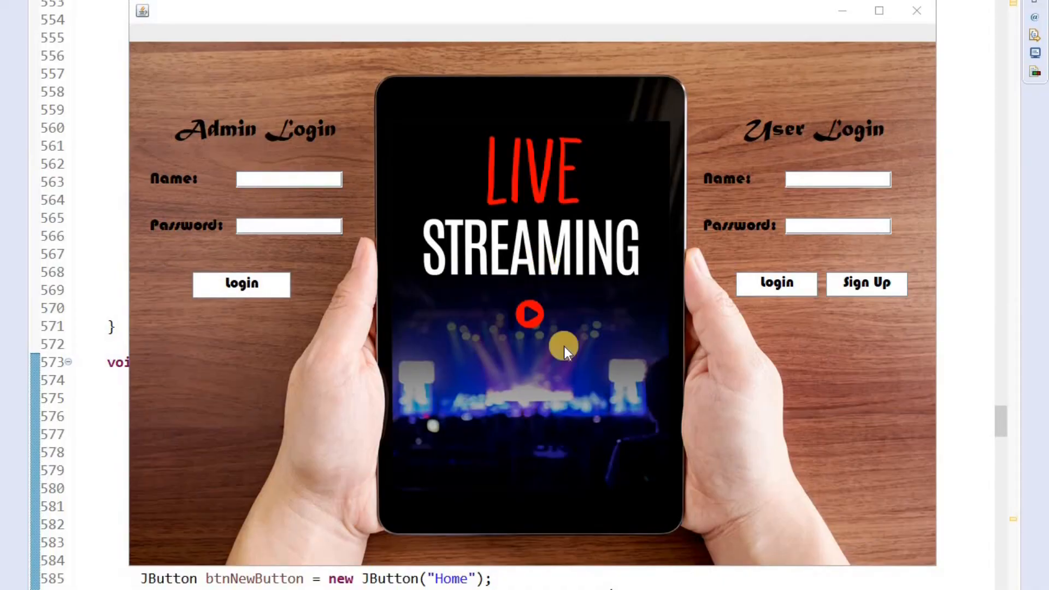
{"action": "mouse_move", "coordinate": [576, 355]}
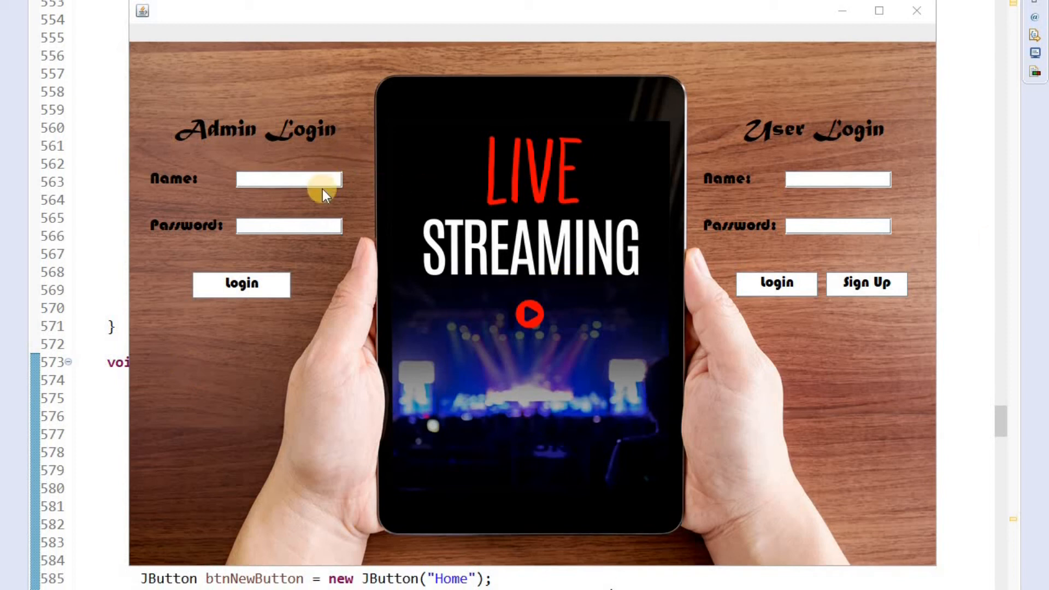
{"action": "left_click", "coordinate": [289, 180]}
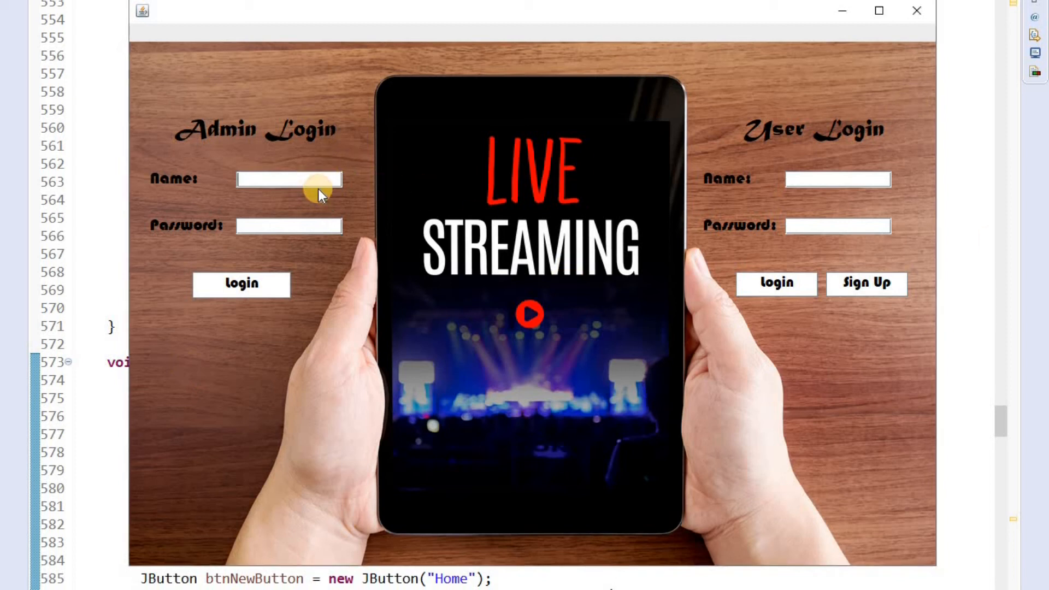
{"action": "type", "text": "admin"}
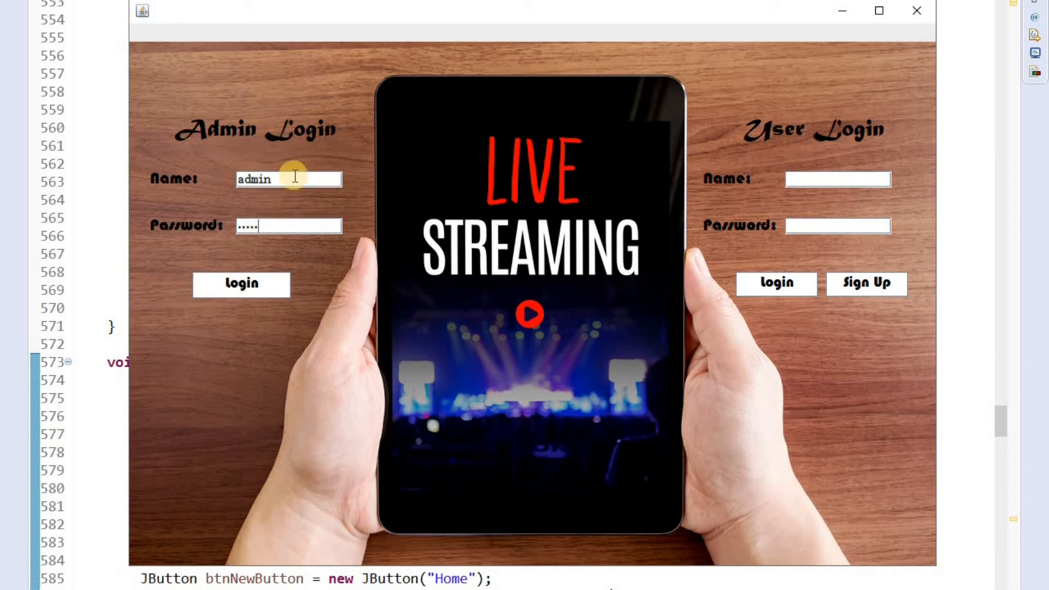
{"action": "mouse_move", "coordinate": [231, 268]}
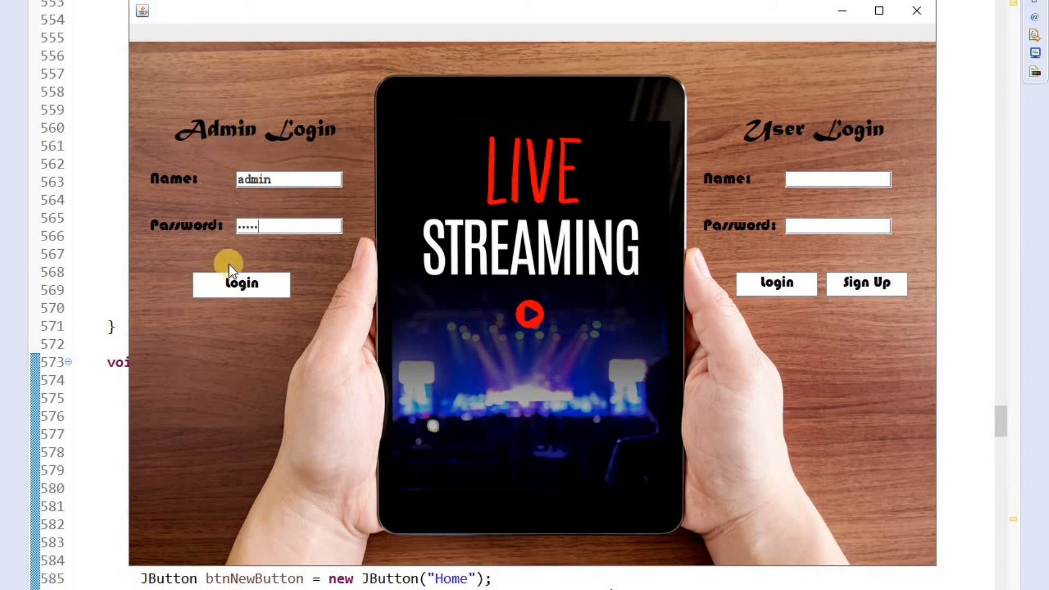
{"action": "mouse_move", "coordinate": [431, 321]}
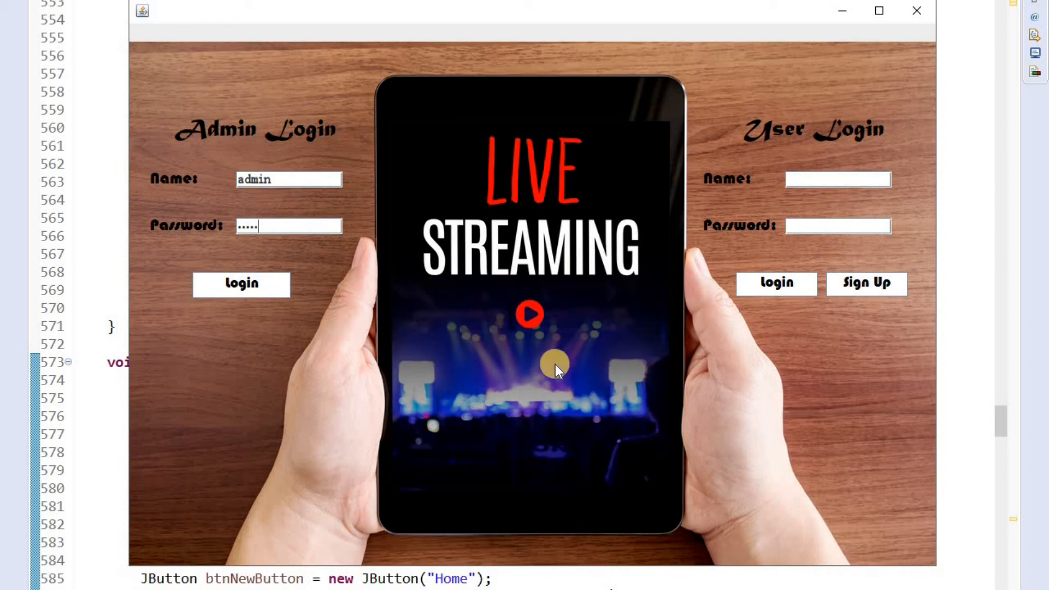
{"action": "mouse_move", "coordinate": [433, 337]}
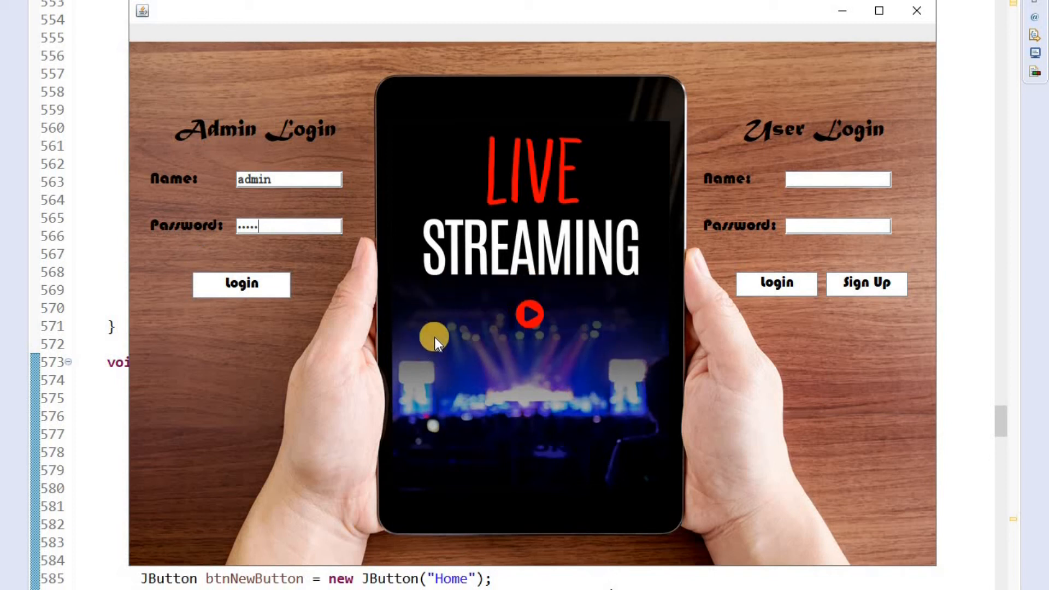
{"action": "mouse_move", "coordinate": [360, 208]}
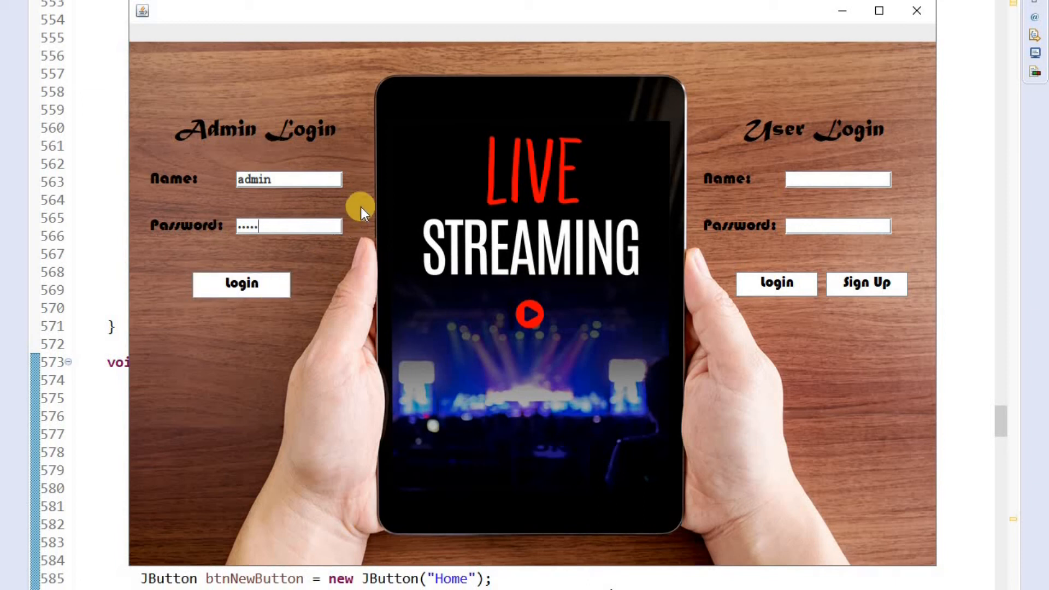
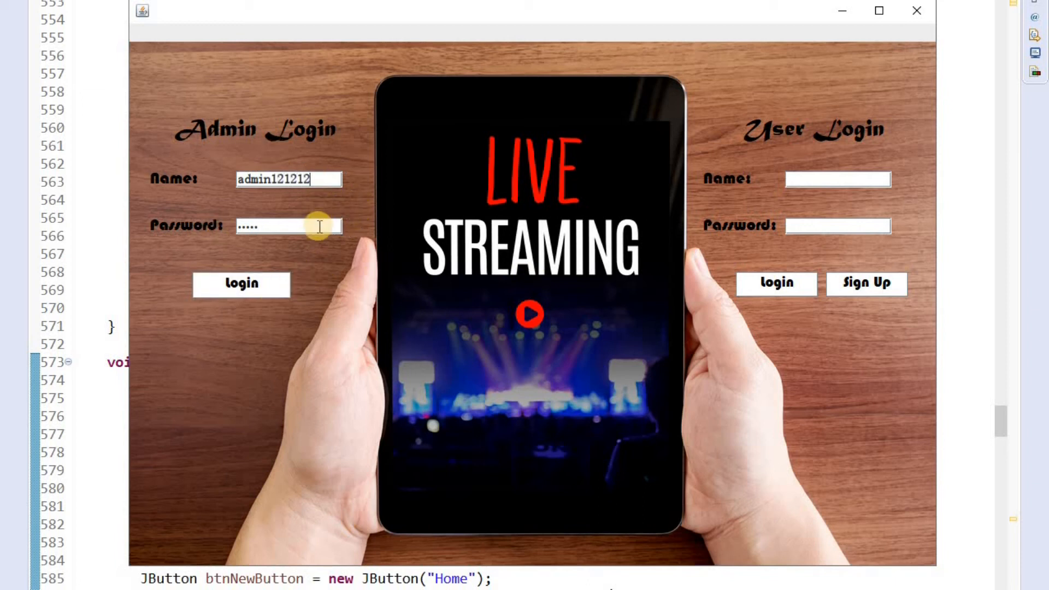
{"action": "left_click", "coordinate": [241, 283]}
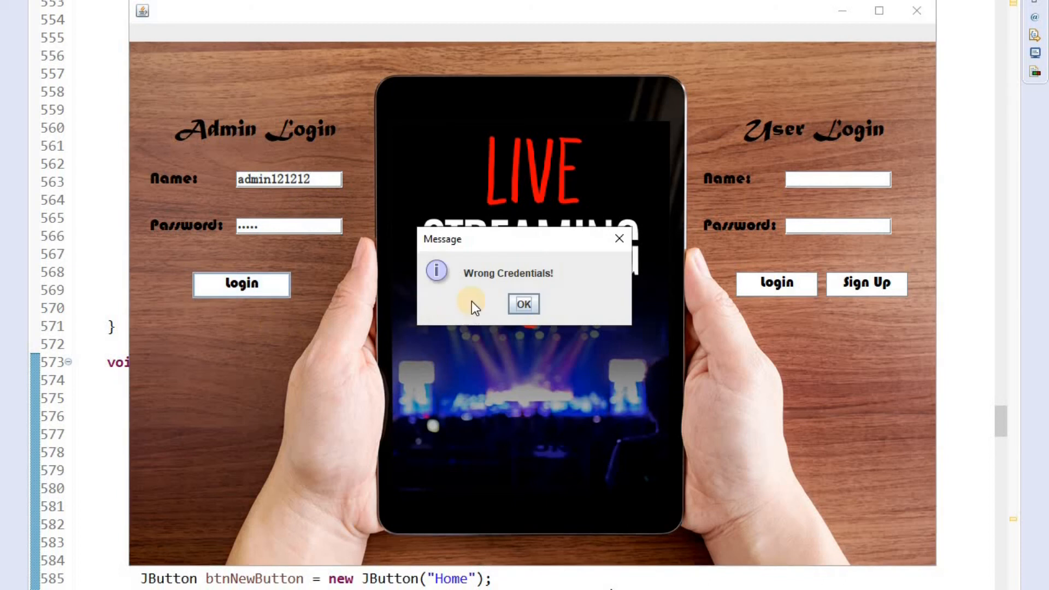
{"action": "left_click", "coordinate": [522, 304]}
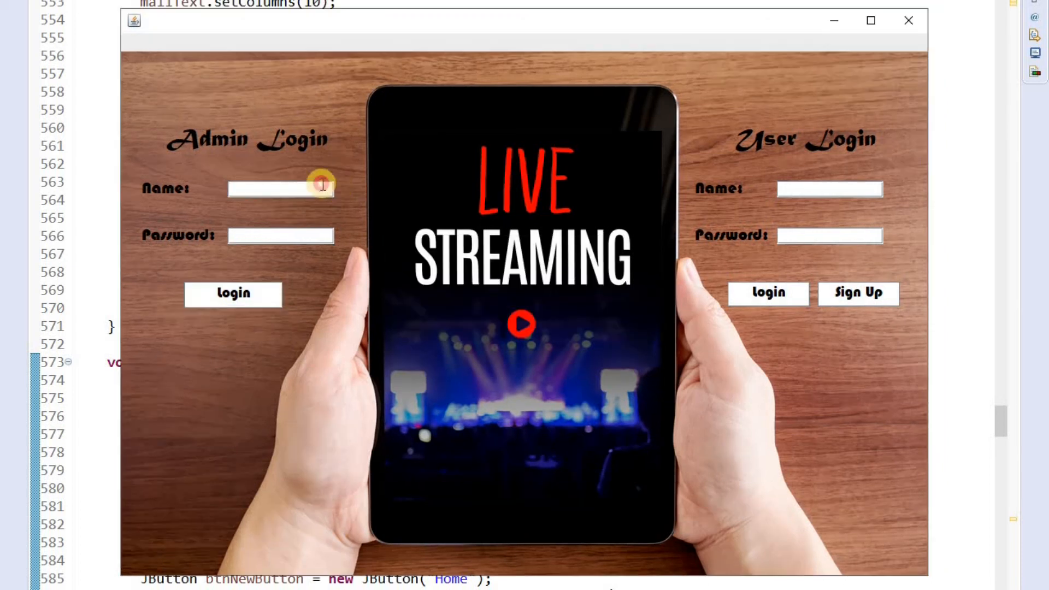
Step: Log in as admin with the correct details and acknowledge the success message
{"action": "type", "text": "admin"}
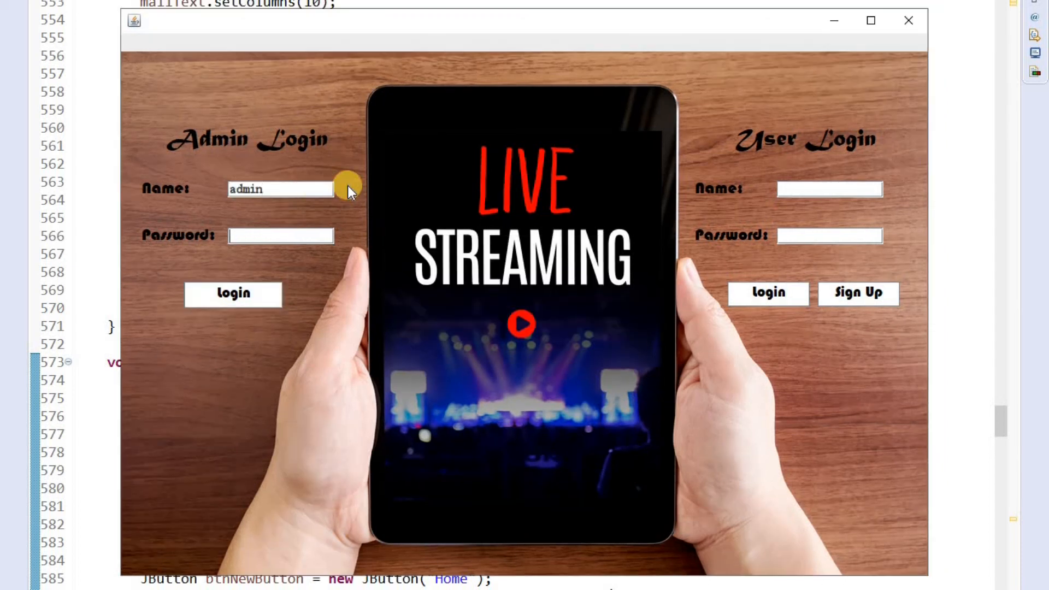
{"action": "left_click", "coordinate": [232, 294]}
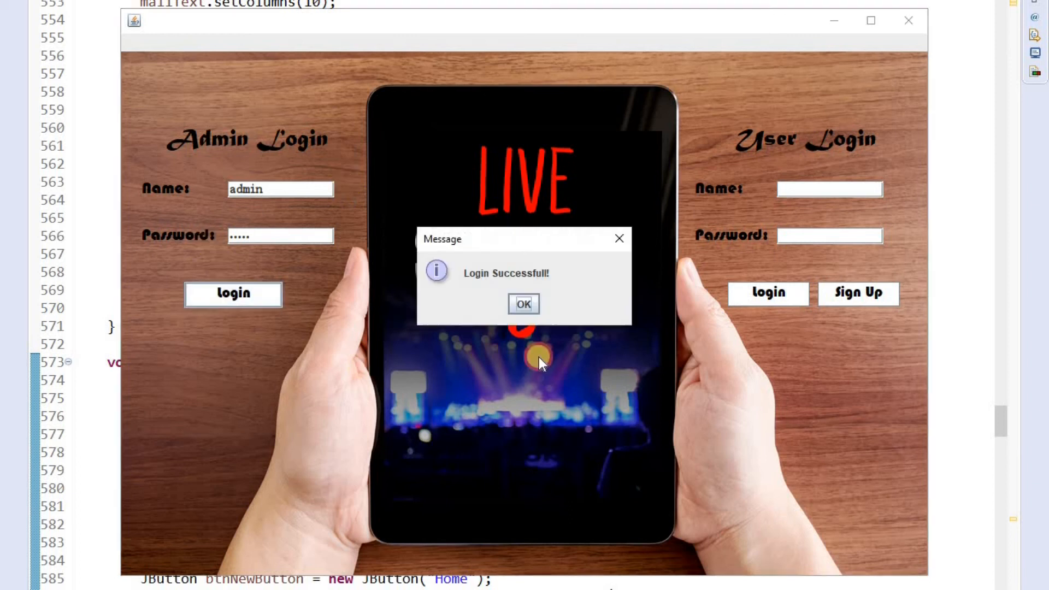
{"action": "left_click", "coordinate": [523, 304]}
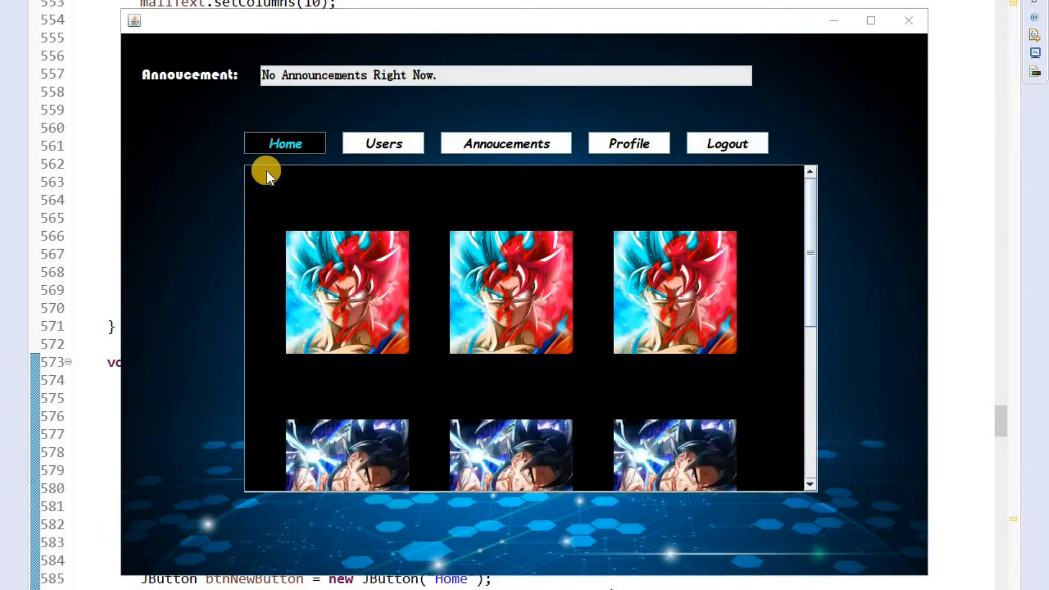
{"action": "mouse_move", "coordinate": [401, 187]}
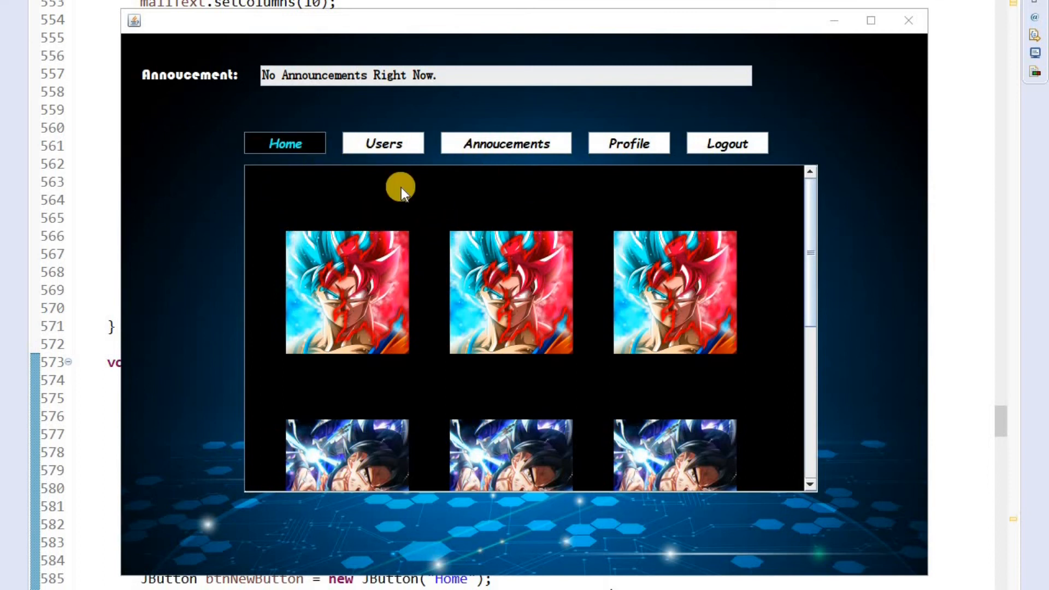
{"action": "mouse_move", "coordinate": [338, 164]}
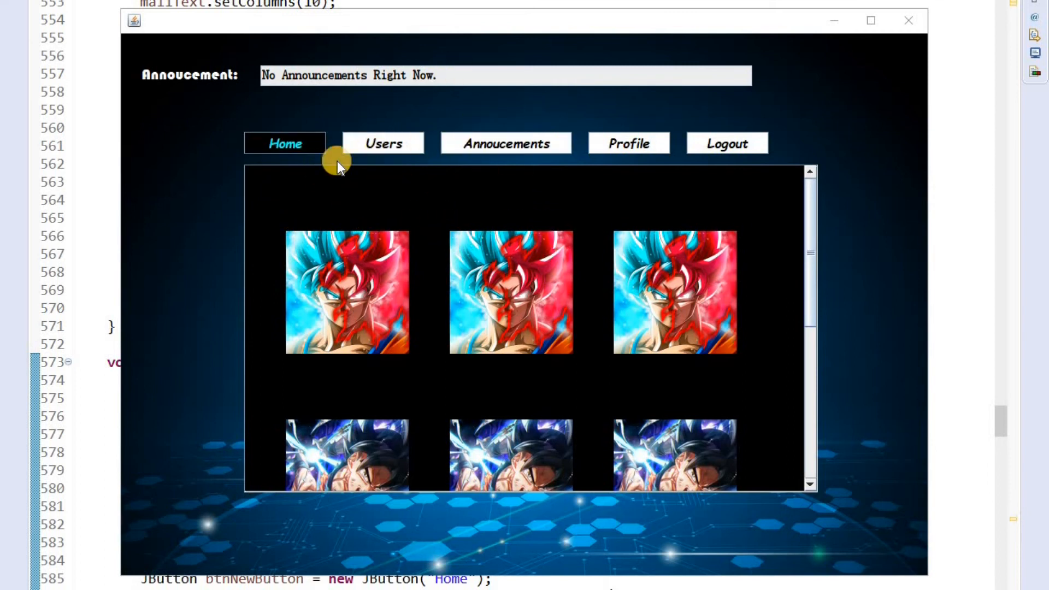
{"action": "mouse_move", "coordinate": [205, 119]}
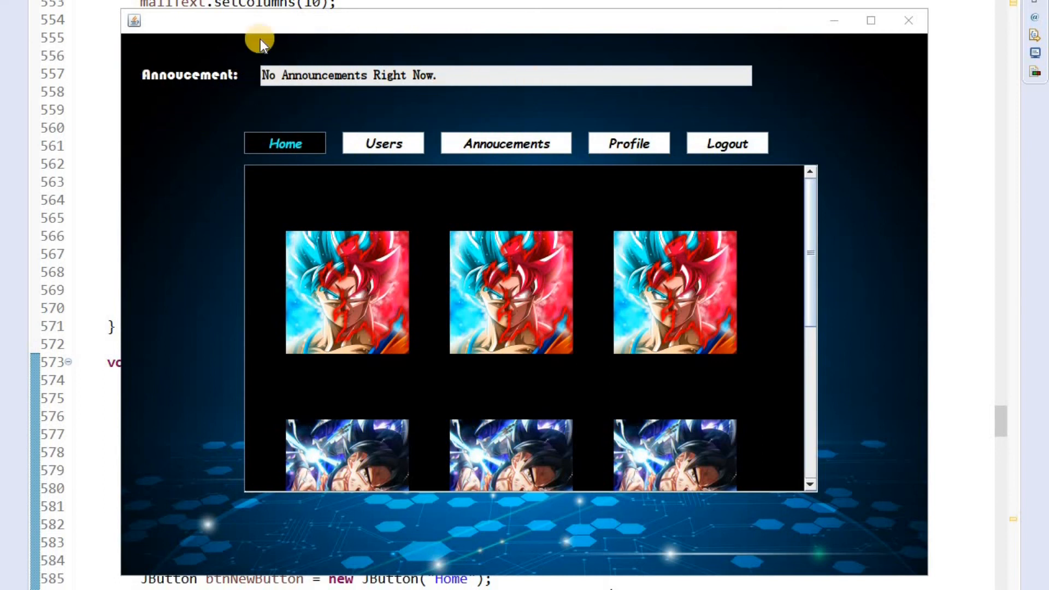
{"action": "mouse_move", "coordinate": [468, 221]}
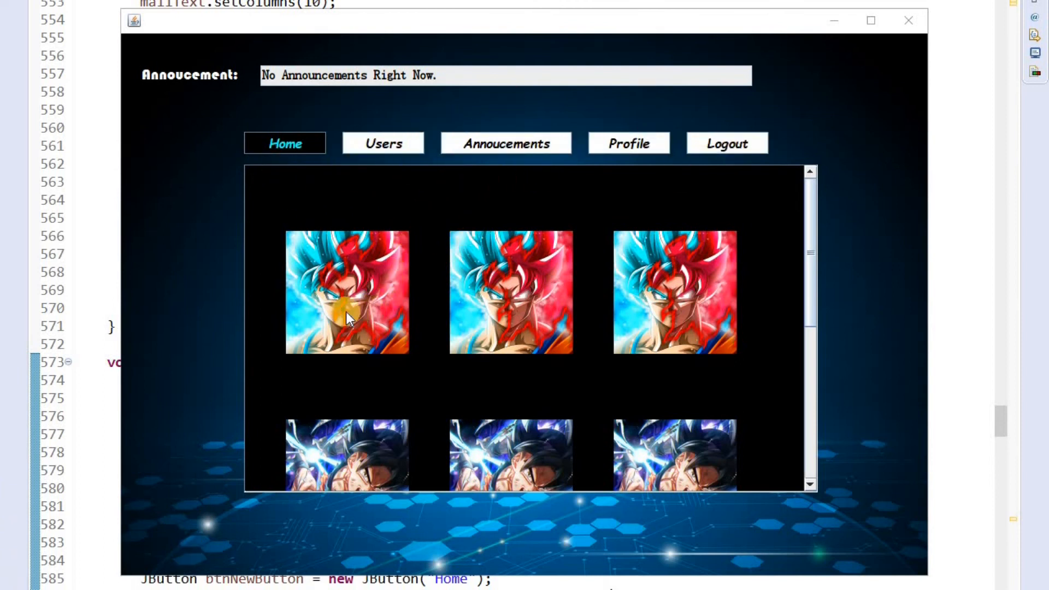
{"action": "mouse_move", "coordinate": [427, 279]}
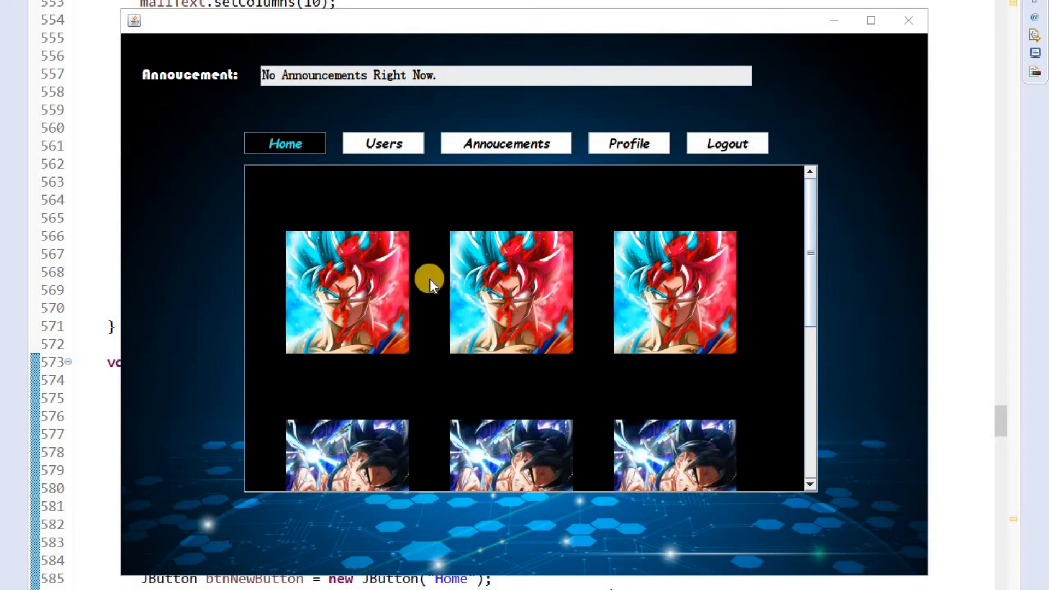
{"action": "mouse_move", "coordinate": [391, 305]}
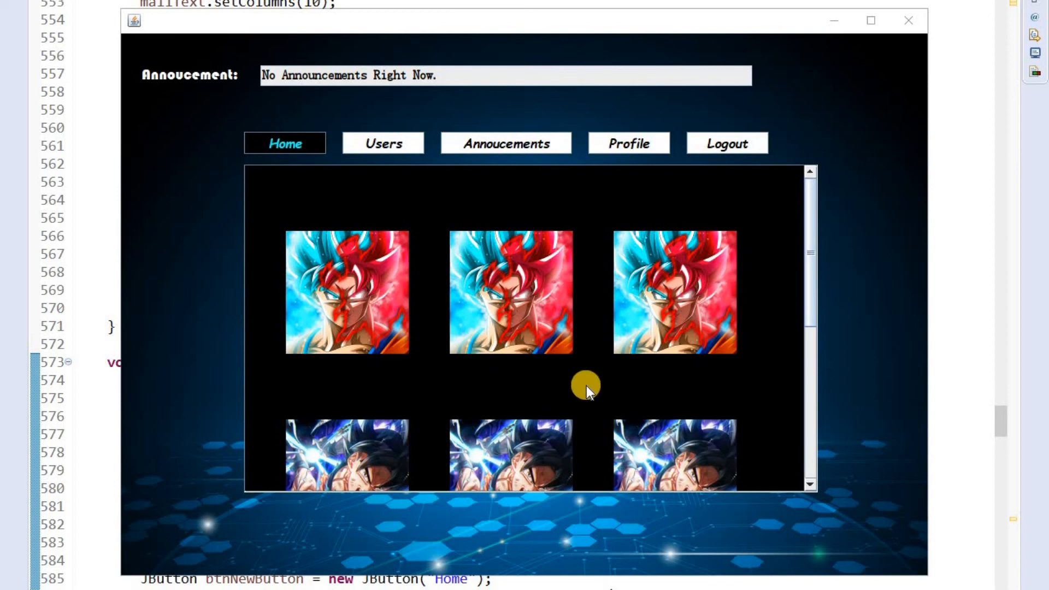
{"action": "mouse_move", "coordinate": [606, 351]}
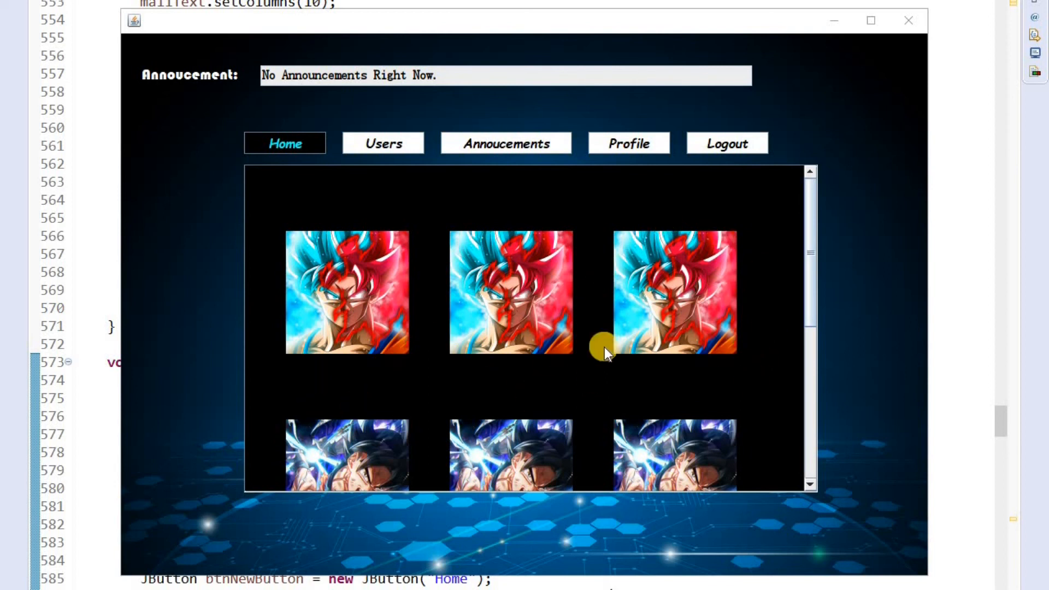
{"action": "scroll", "scroll_direction": "down", "scroll_amount": 3}
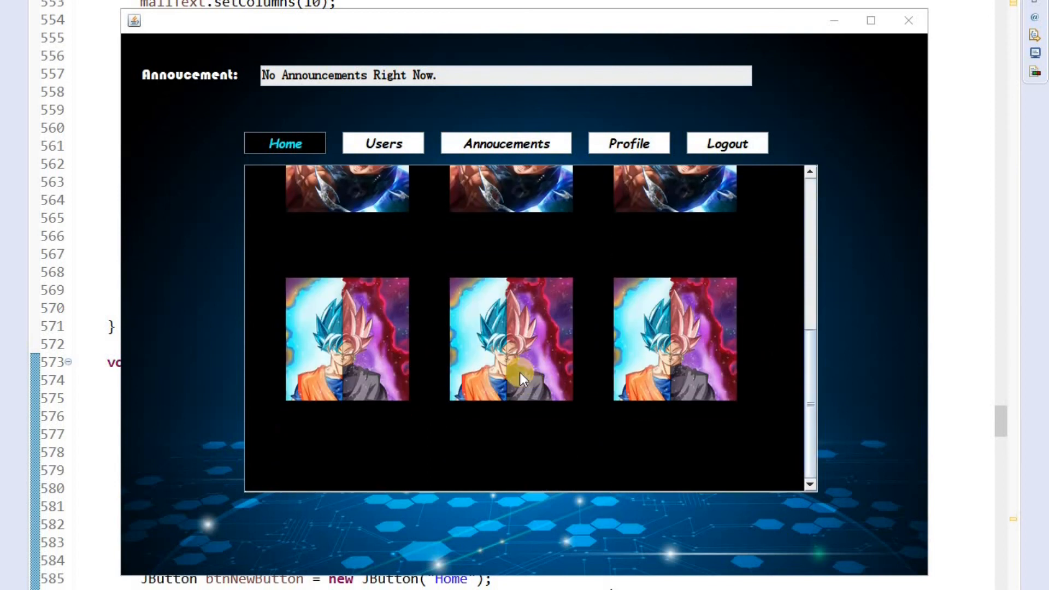
{"action": "mouse_move", "coordinate": [775, 396]}
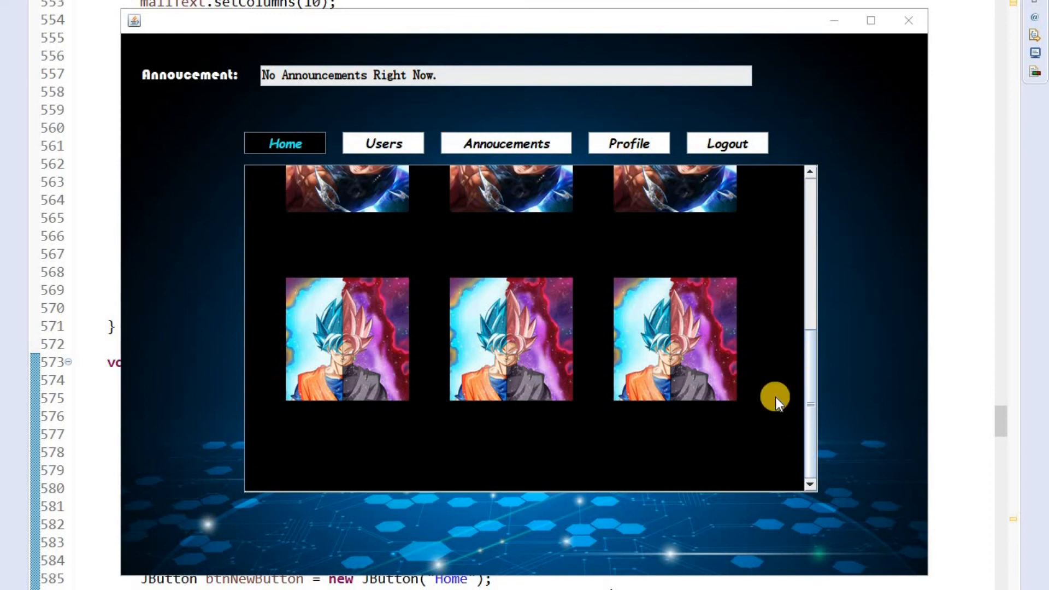
{"action": "scroll", "scroll_direction": "down", "scroll_amount": 3}
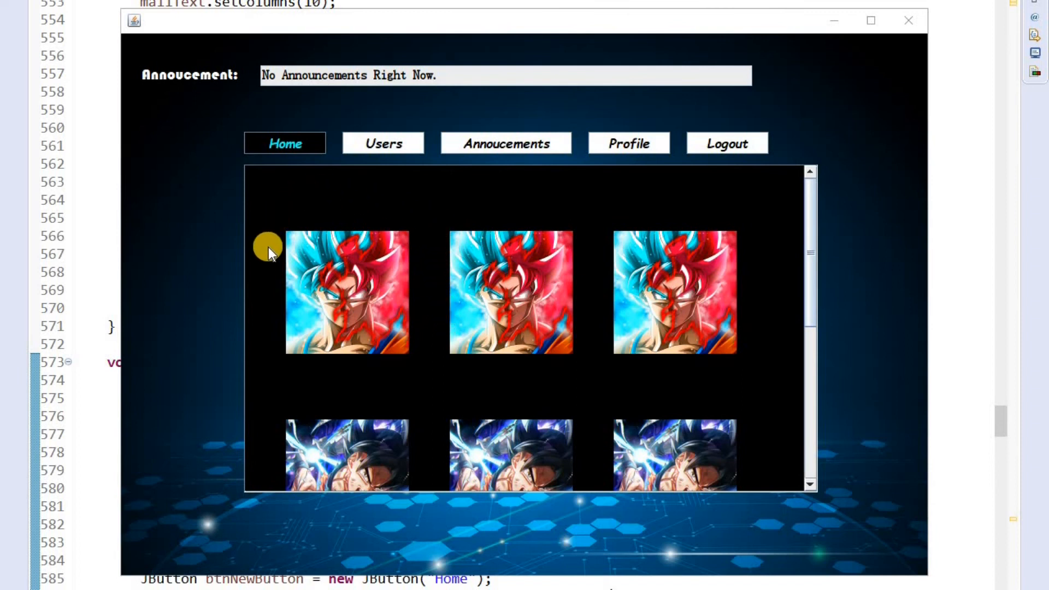
{"action": "mouse_move", "coordinate": [754, 200]}
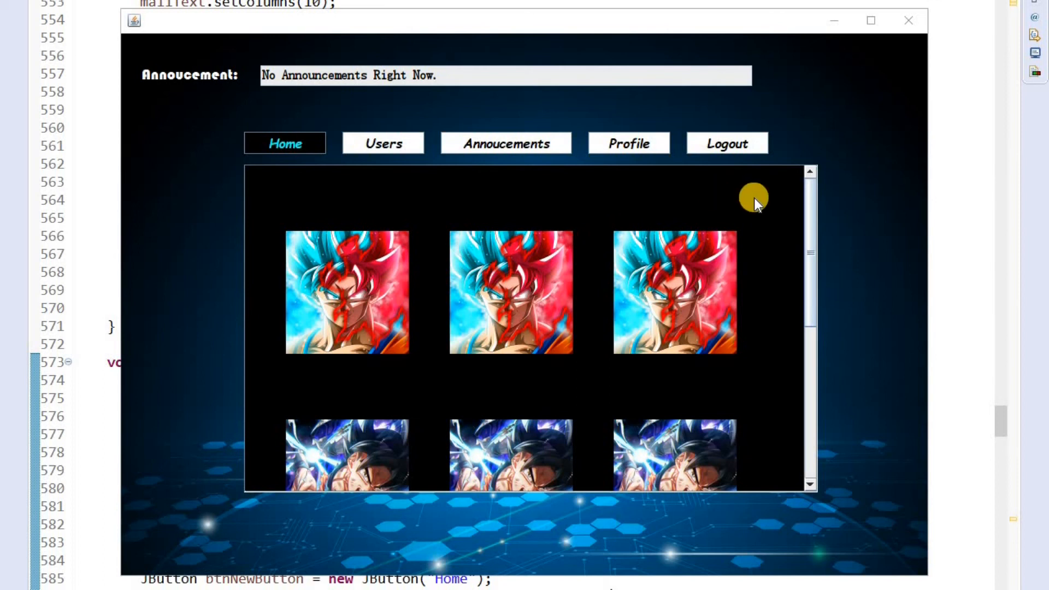
{"action": "scroll", "scroll_direction": "down", "scroll_amount": 3}
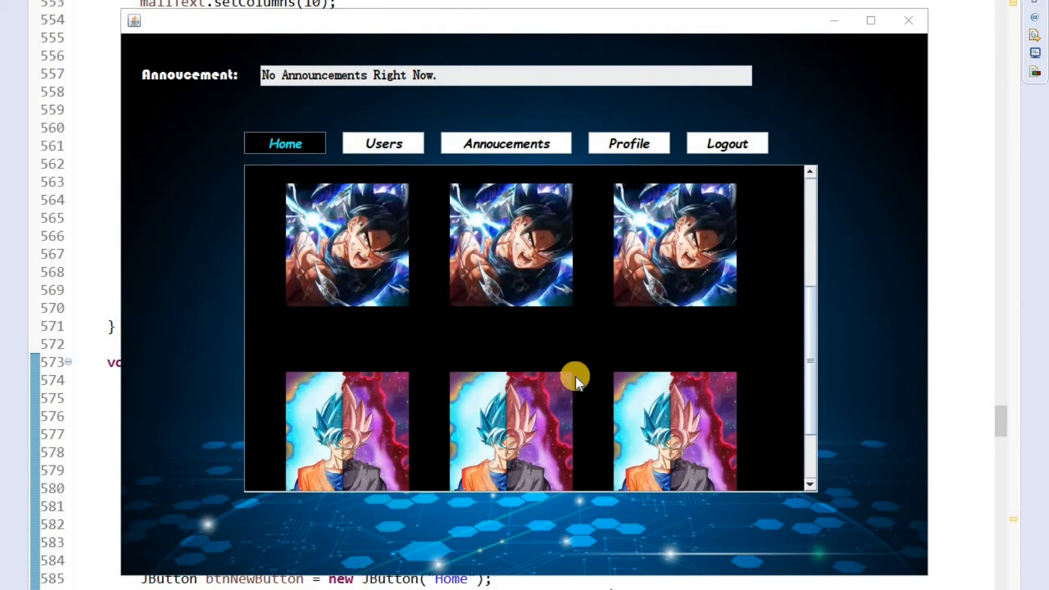
{"action": "scroll", "scroll_direction": "down", "scroll_amount": 3}
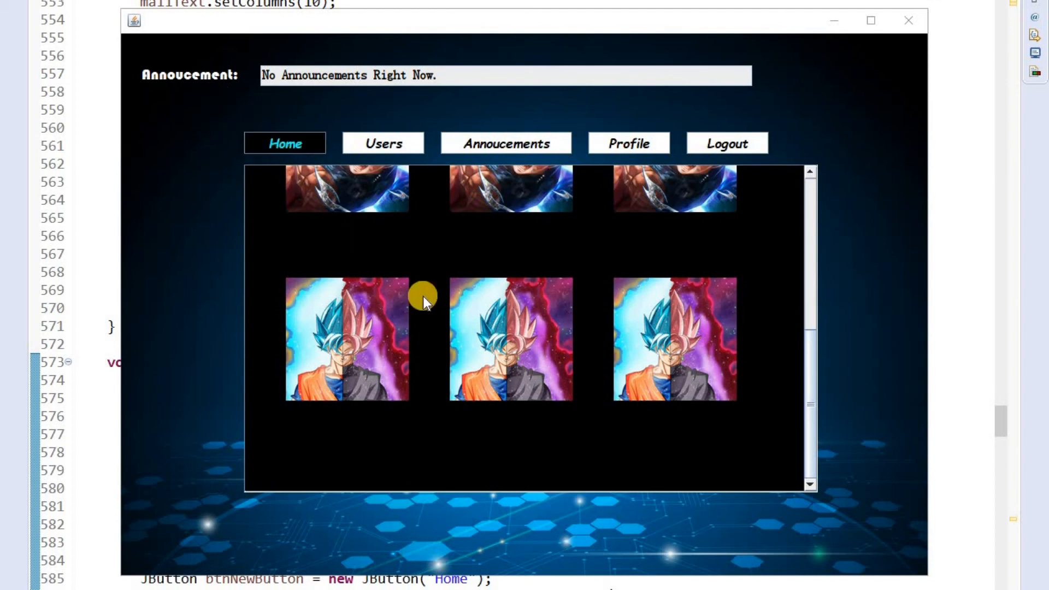
{"action": "scroll", "scroll_direction": "down", "scroll_amount": 3}
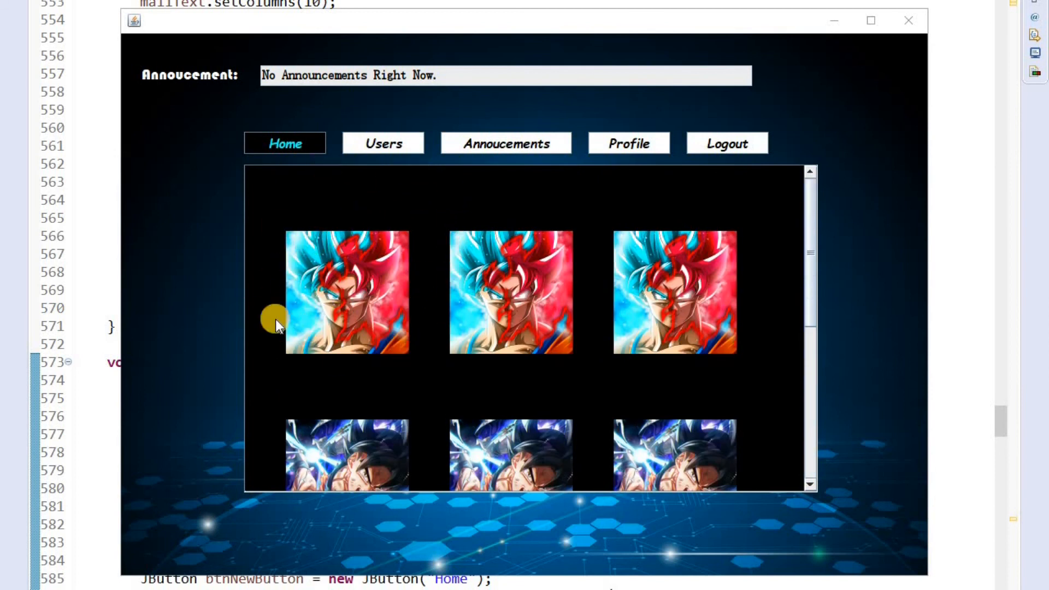
{"action": "mouse_move", "coordinate": [447, 379]}
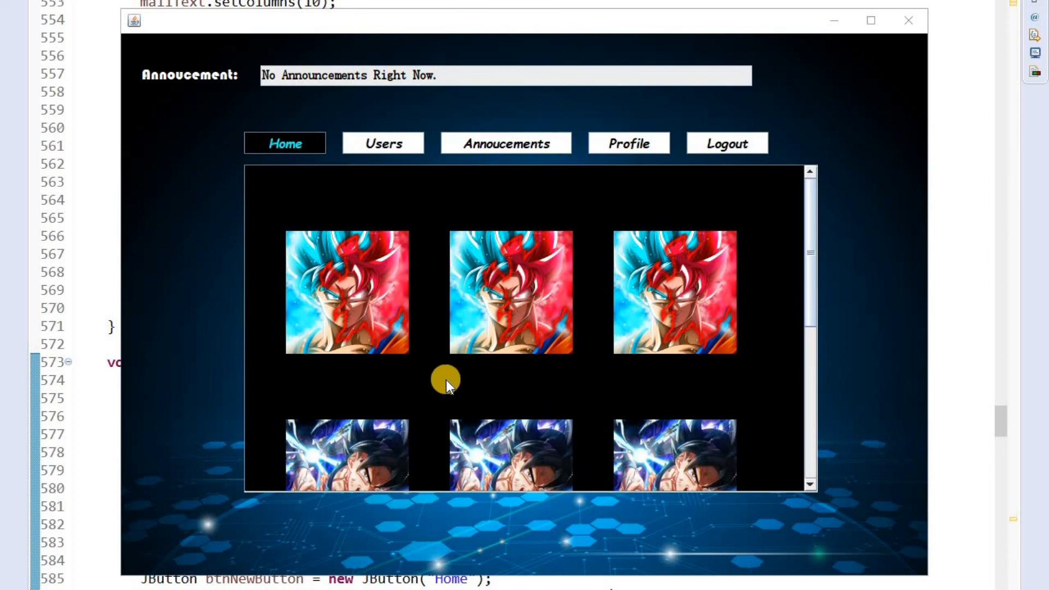
{"action": "mouse_move", "coordinate": [447, 398]}
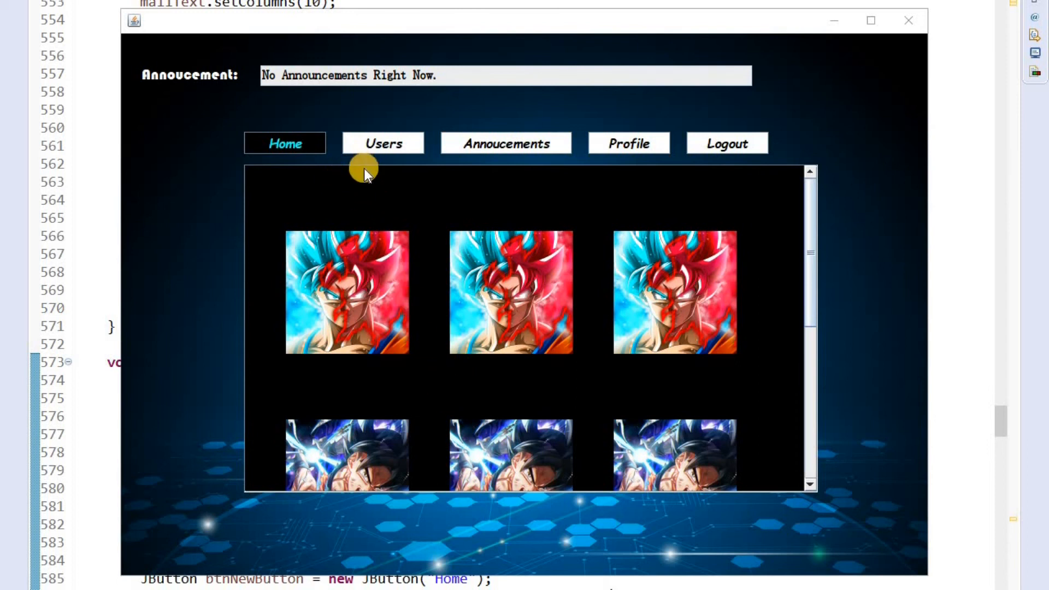
Step: Open the admin Users table listing three registered users with emails and profile links
{"action": "left_click", "coordinate": [382, 142]}
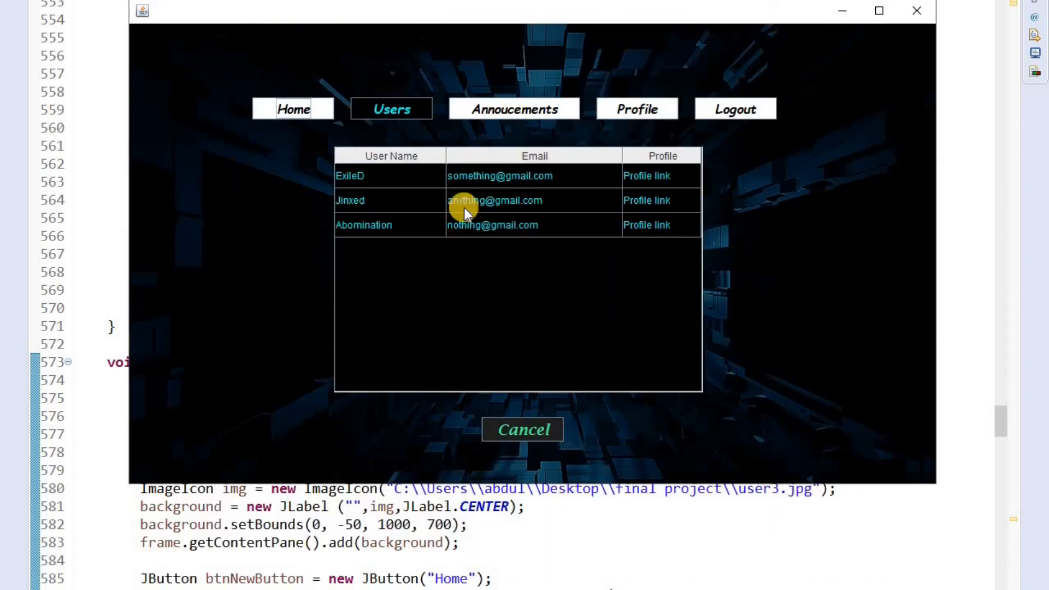
{"action": "mouse_move", "coordinate": [504, 291]}
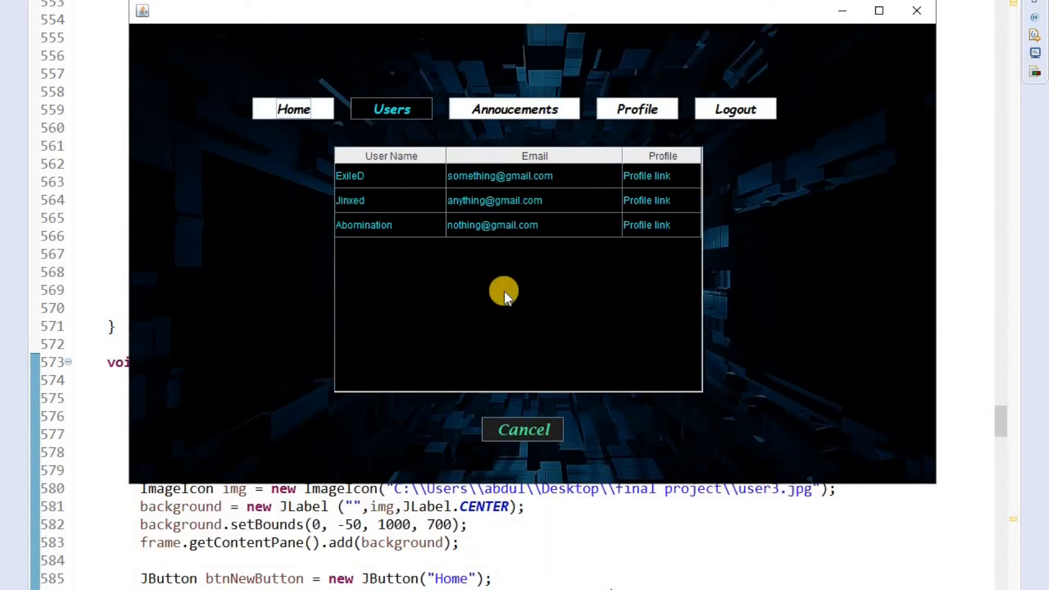
{"action": "mouse_move", "coordinate": [508, 161]}
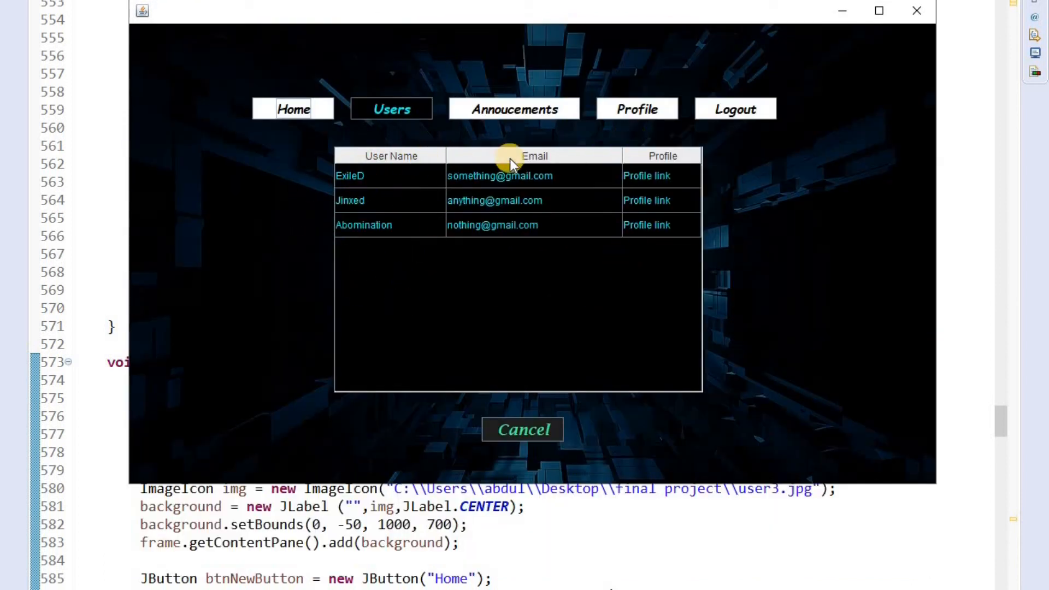
{"action": "mouse_move", "coordinate": [428, 241]}
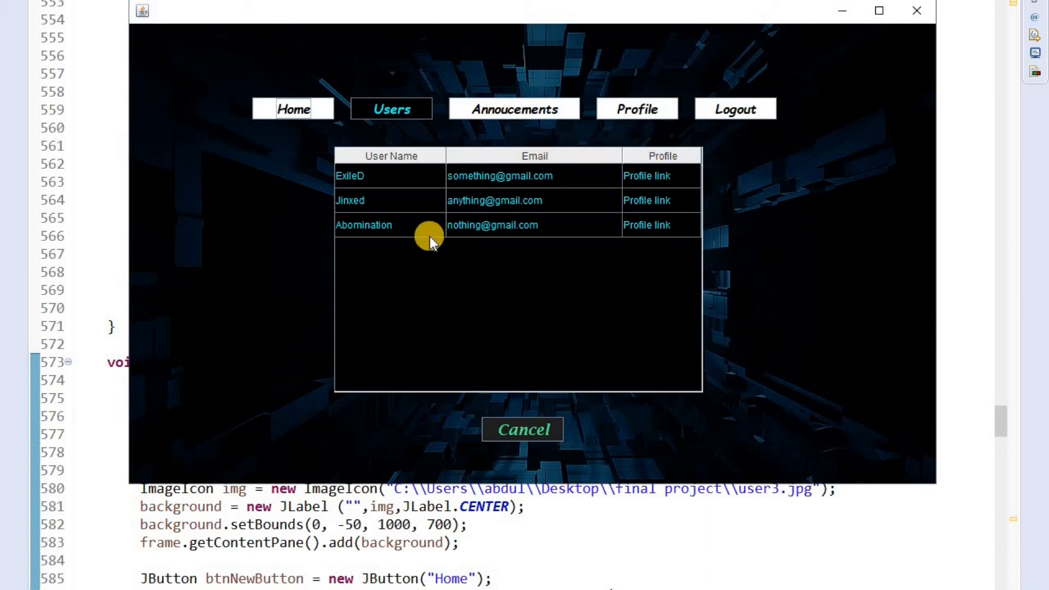
{"action": "mouse_move", "coordinate": [521, 176]}
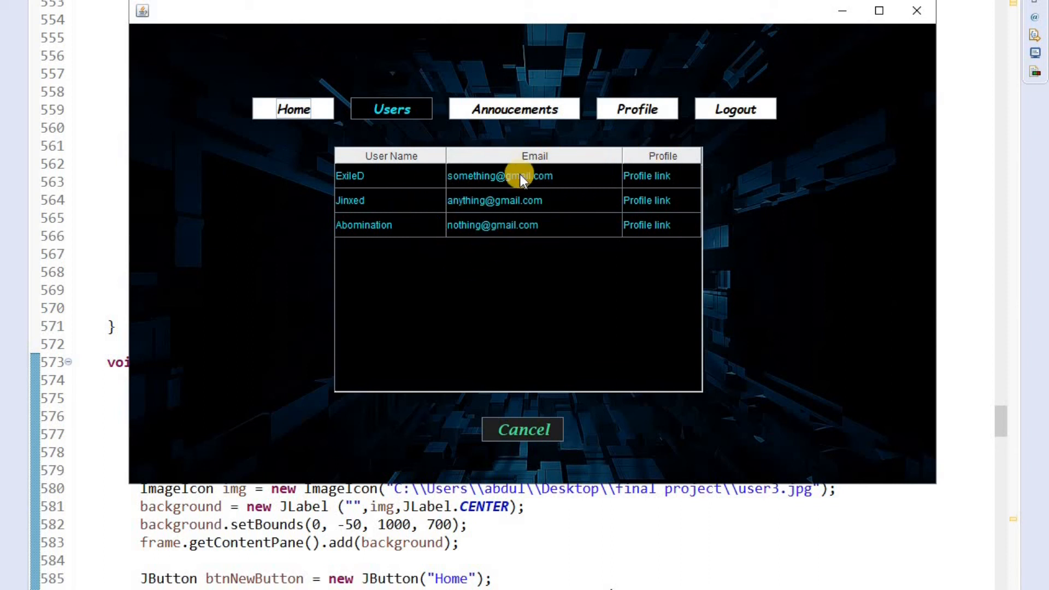
{"action": "mouse_move", "coordinate": [500, 377]}
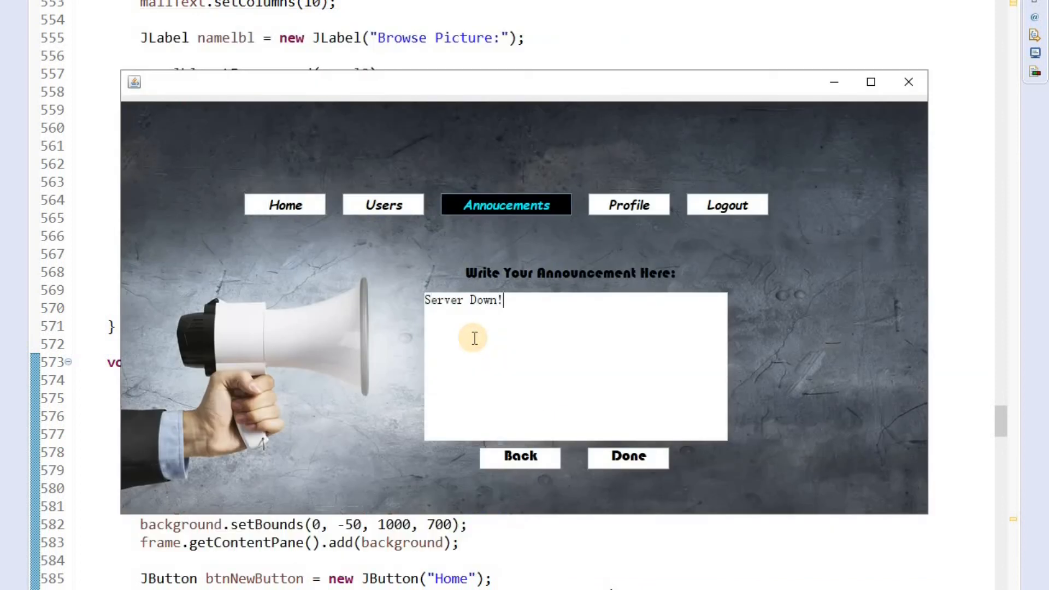
Step: Post the announcement 'Server Down for maintenance!!!' to the admin home page
{"action": "type", "text": "for maint"}
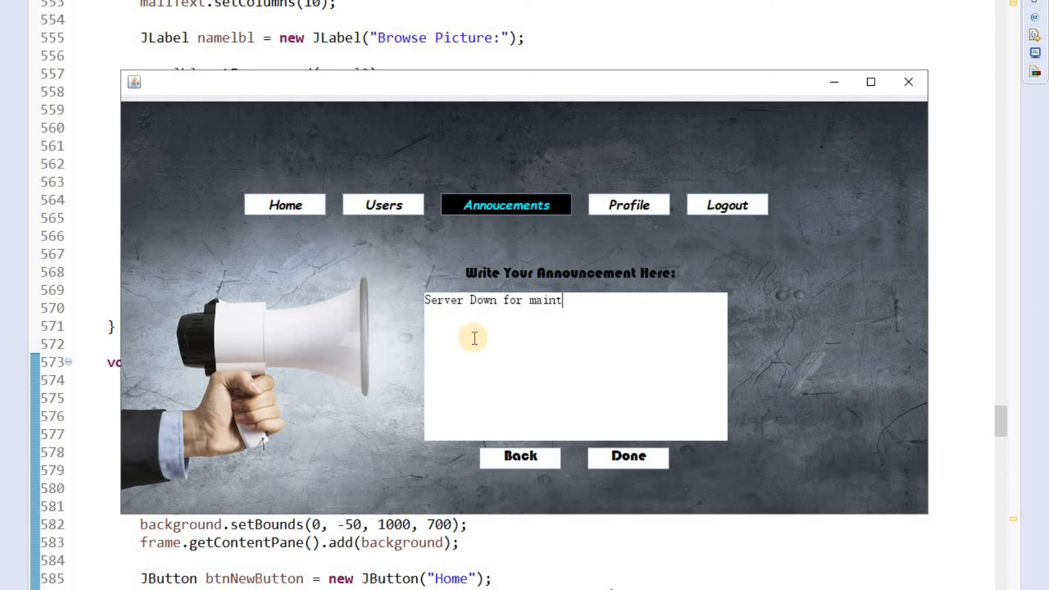
{"action": "type", "text": "enance!!!"}
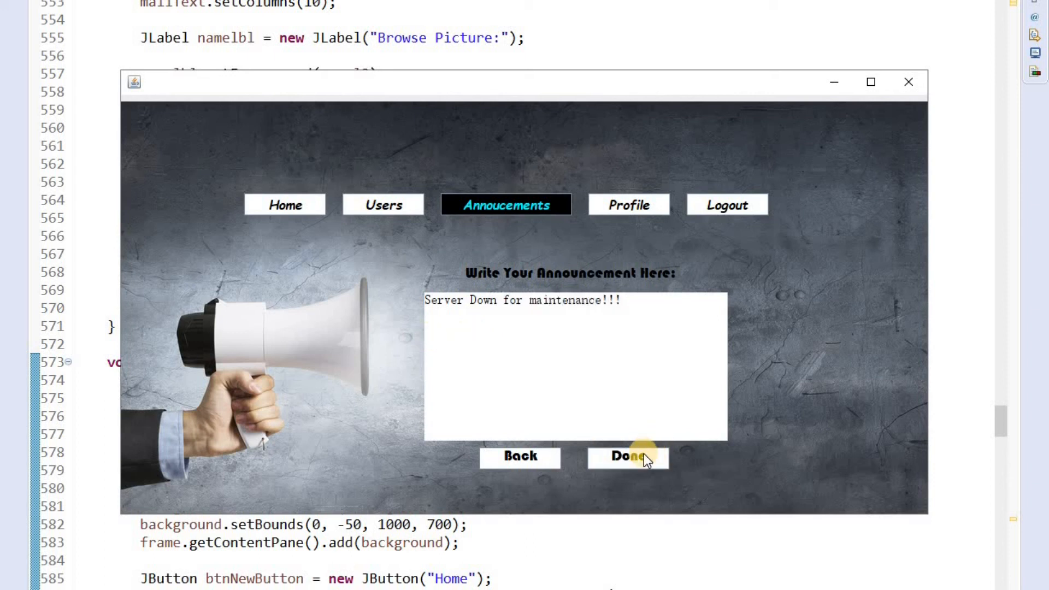
{"action": "left_click", "coordinate": [627, 457]}
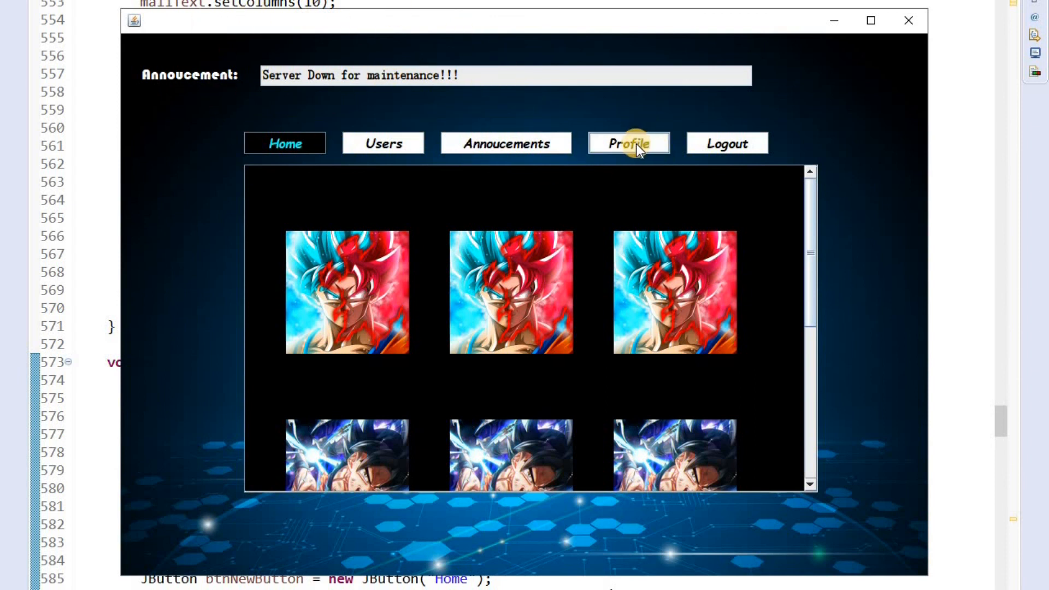
{"action": "left_click", "coordinate": [627, 143]}
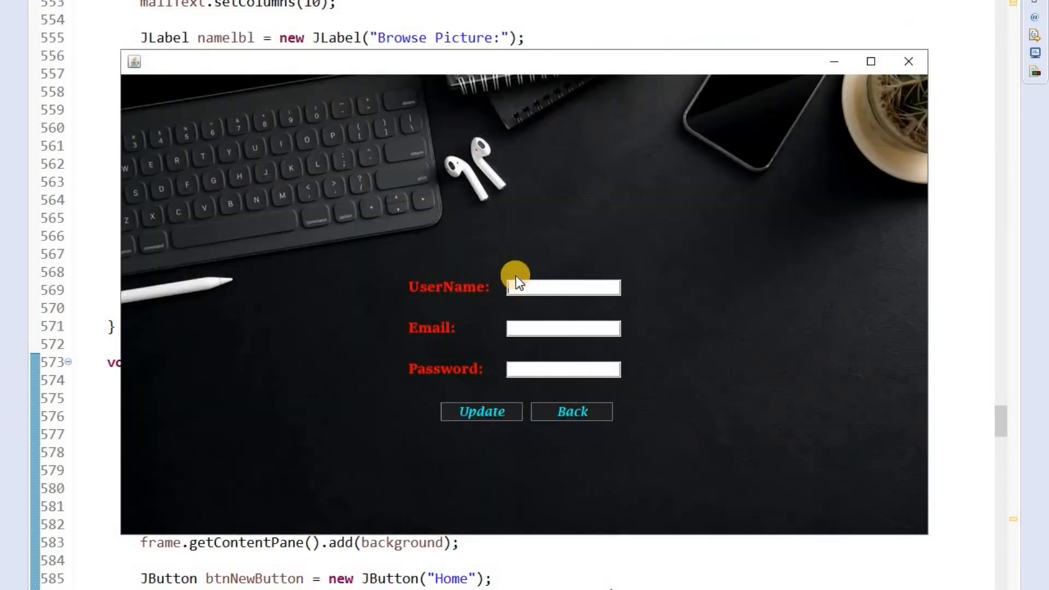
{"action": "type", "text": "admin"}
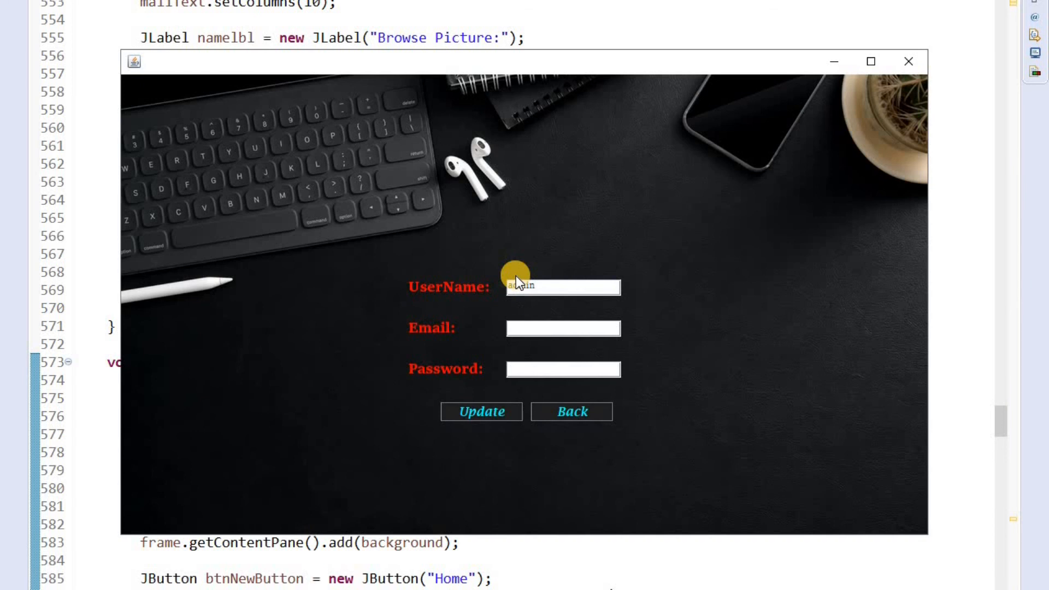
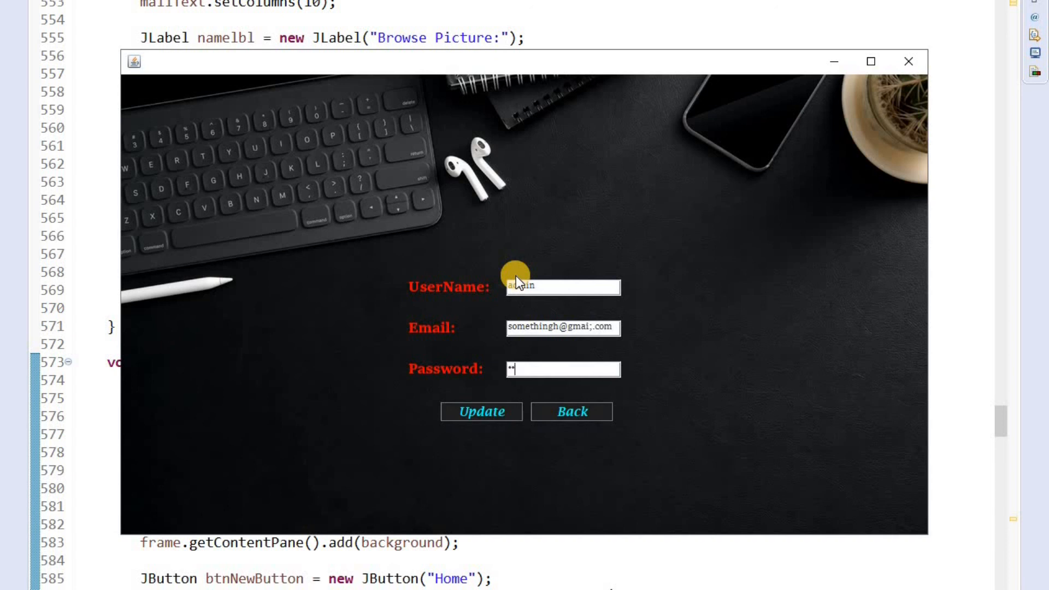
{"action": "left_click", "coordinate": [481, 412]}
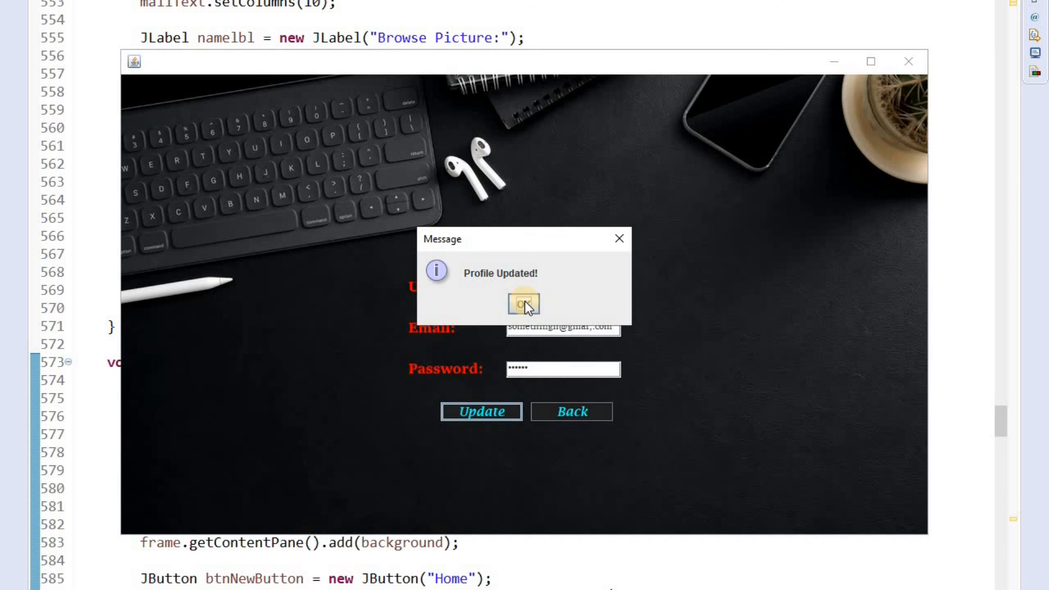
{"action": "left_click", "coordinate": [523, 305]}
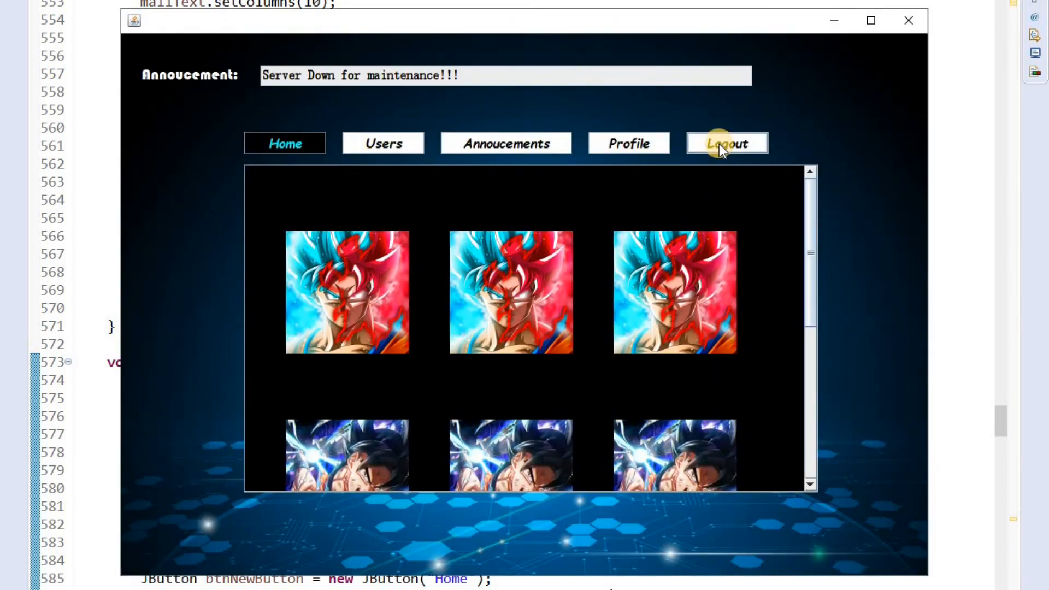
Step: Log out of the admin account back to the Live Streaming login screen
{"action": "left_click", "coordinate": [727, 143]}
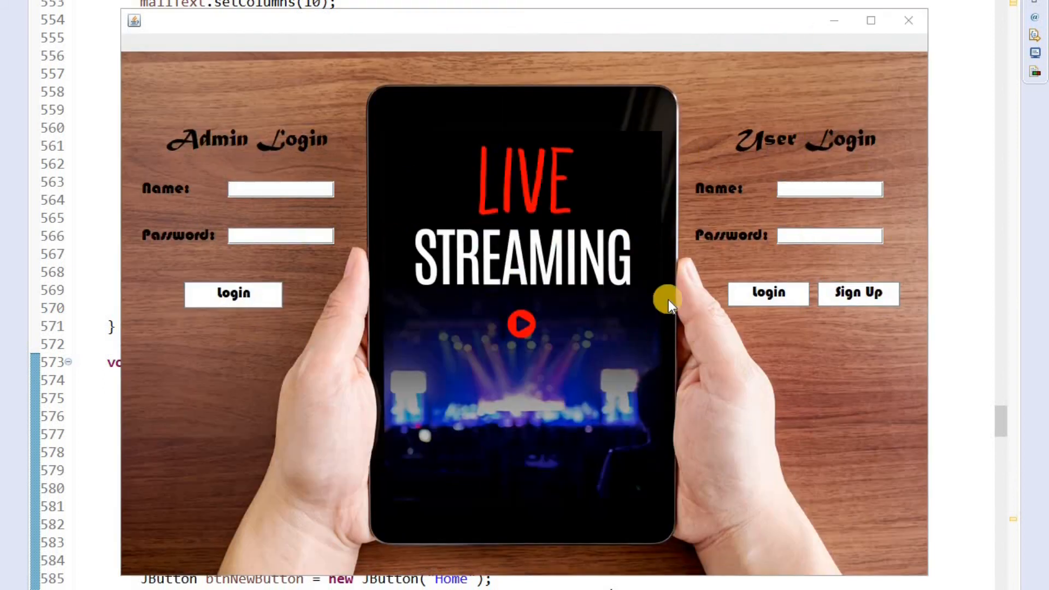
{"action": "mouse_move", "coordinate": [849, 268]}
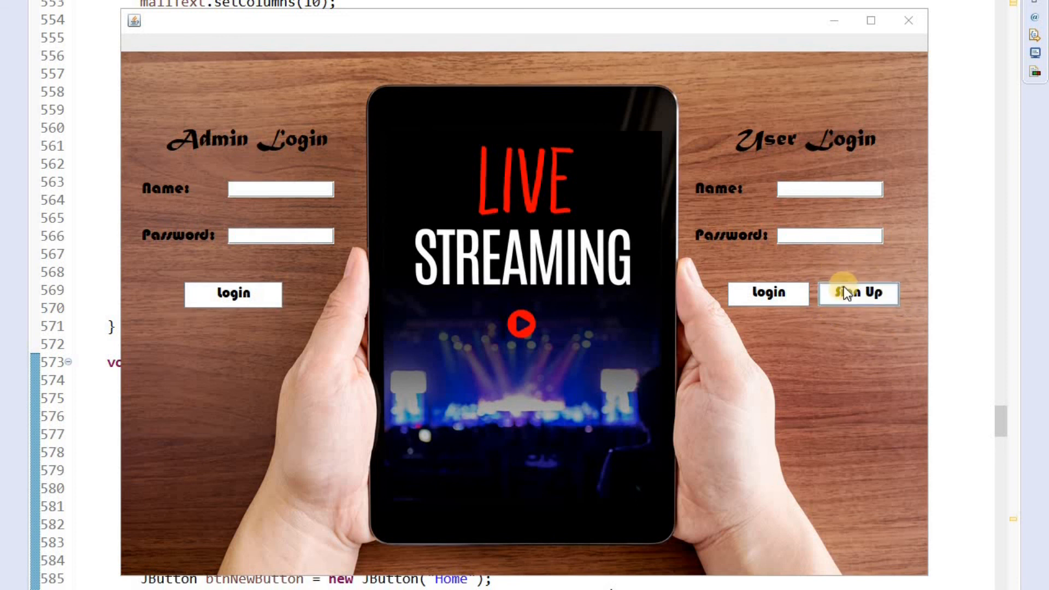
Step: Register a new account with username 'user', email and password via the Sign Up form
{"action": "left_click", "coordinate": [858, 293]}
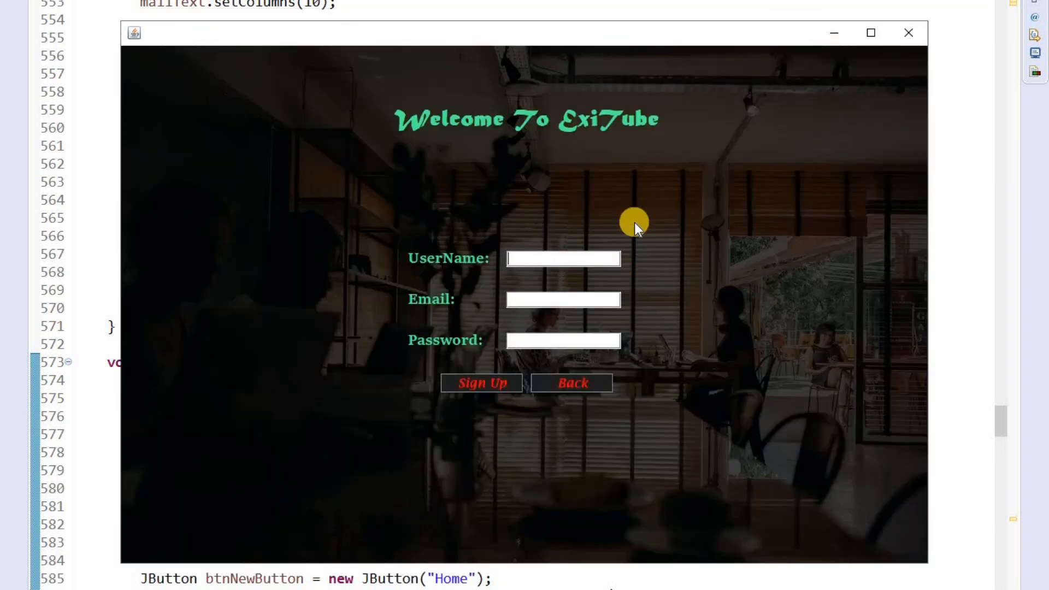
{"action": "mouse_move", "coordinate": [634, 221]}
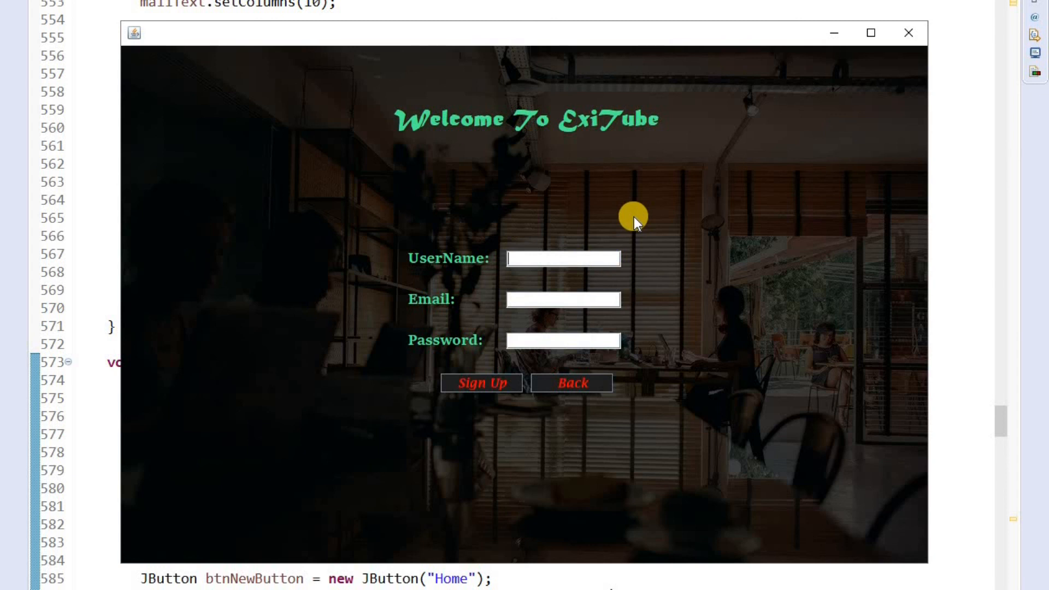
{"action": "type", "text": "user"}
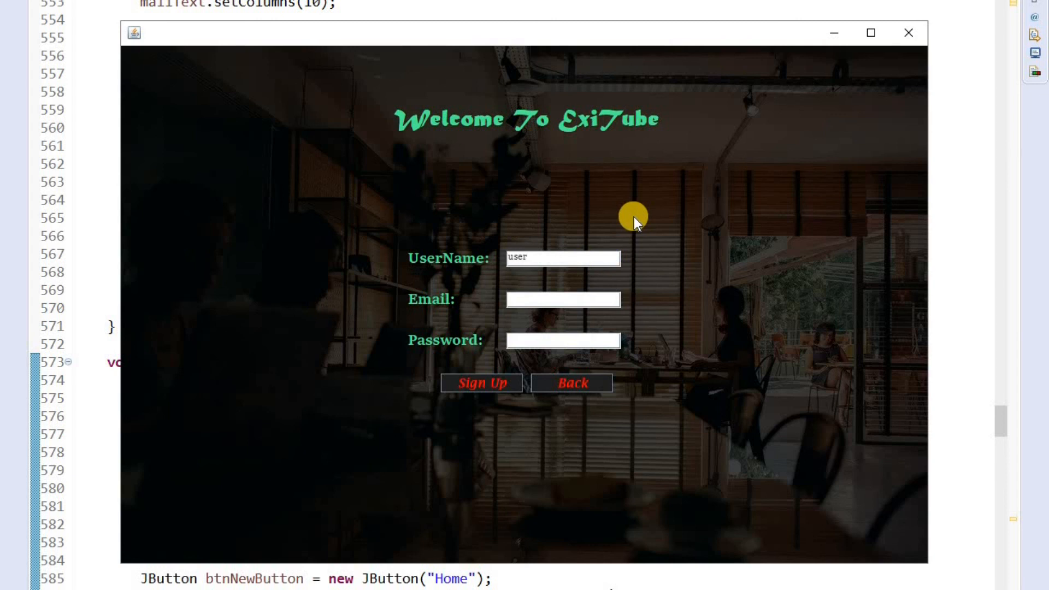
{"action": "type", "text": "user@g"}
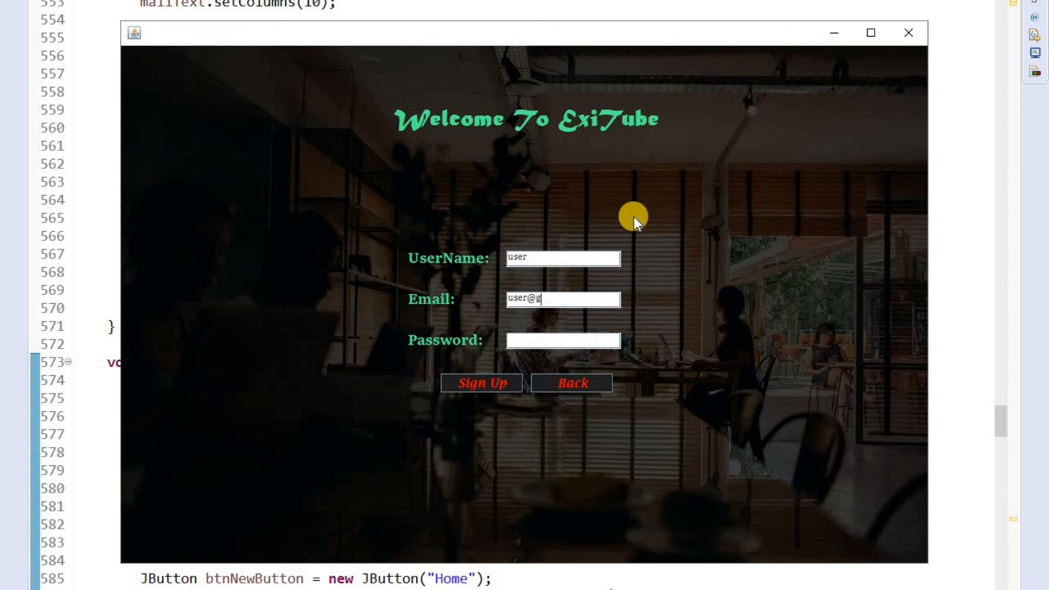
{"action": "type", "text": "miL/co"}
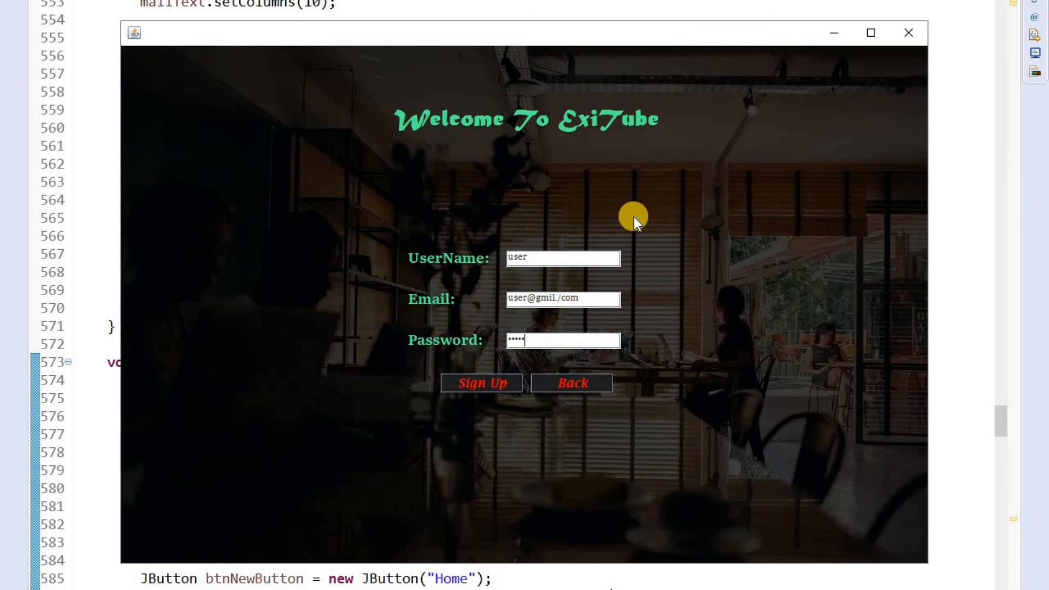
{"action": "left_click", "coordinate": [481, 382]}
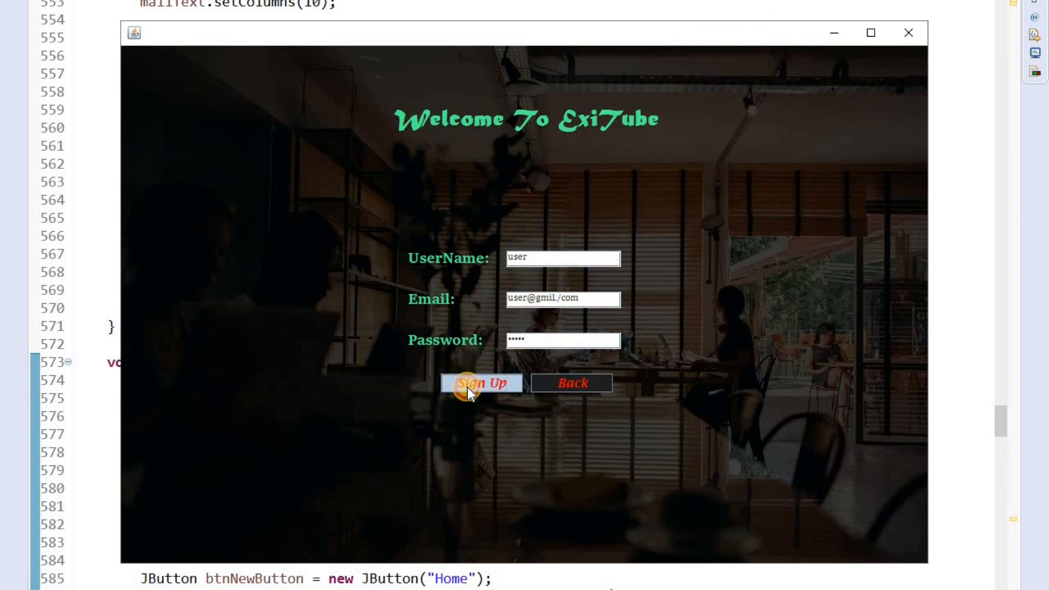
{"action": "left_click", "coordinate": [482, 383]}
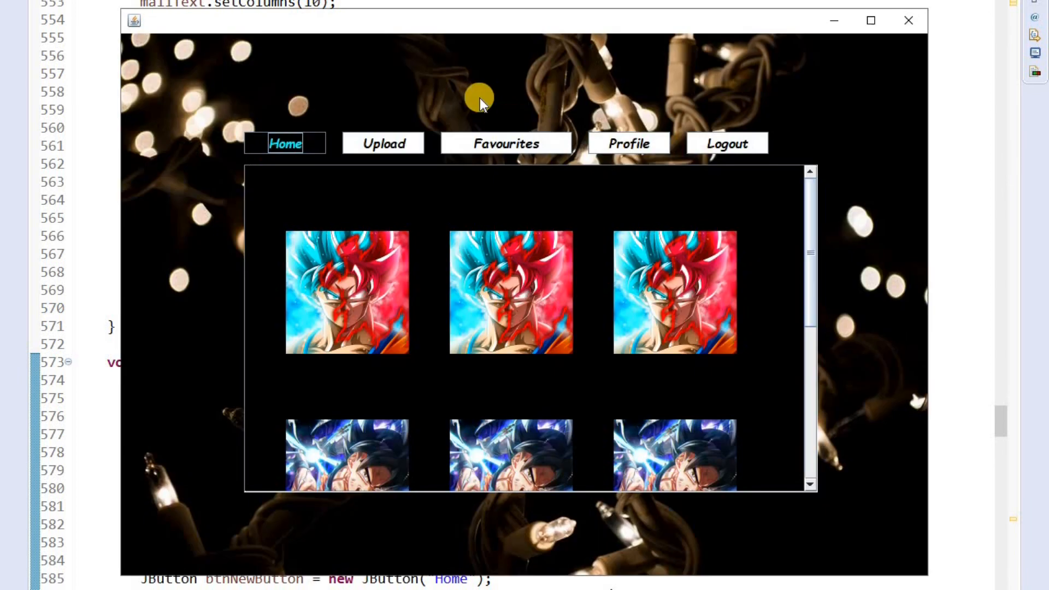
{"action": "mouse_move", "coordinate": [727, 143]}
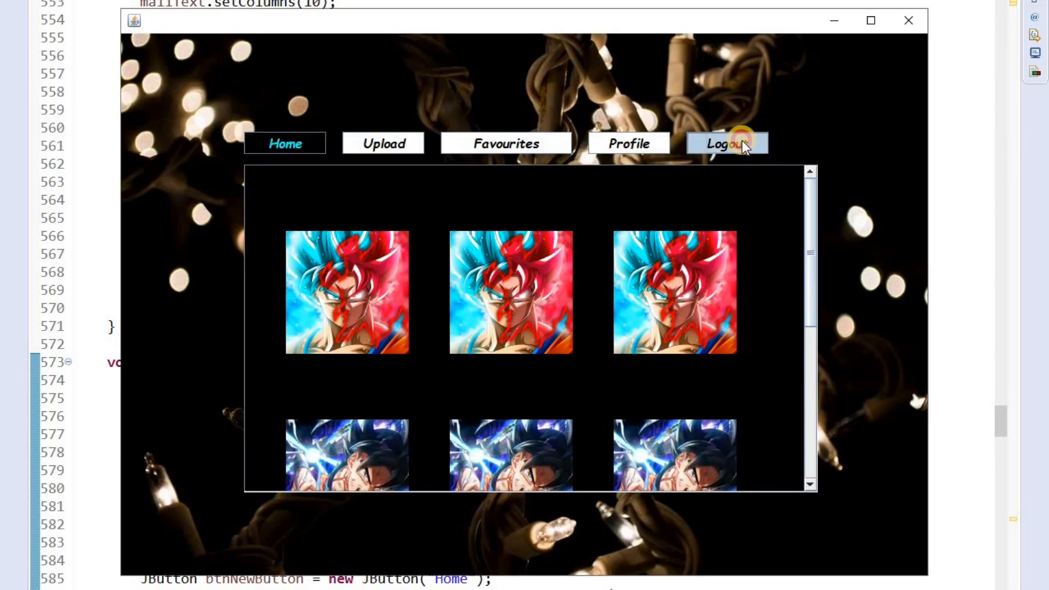
{"action": "left_click", "coordinate": [726, 143]}
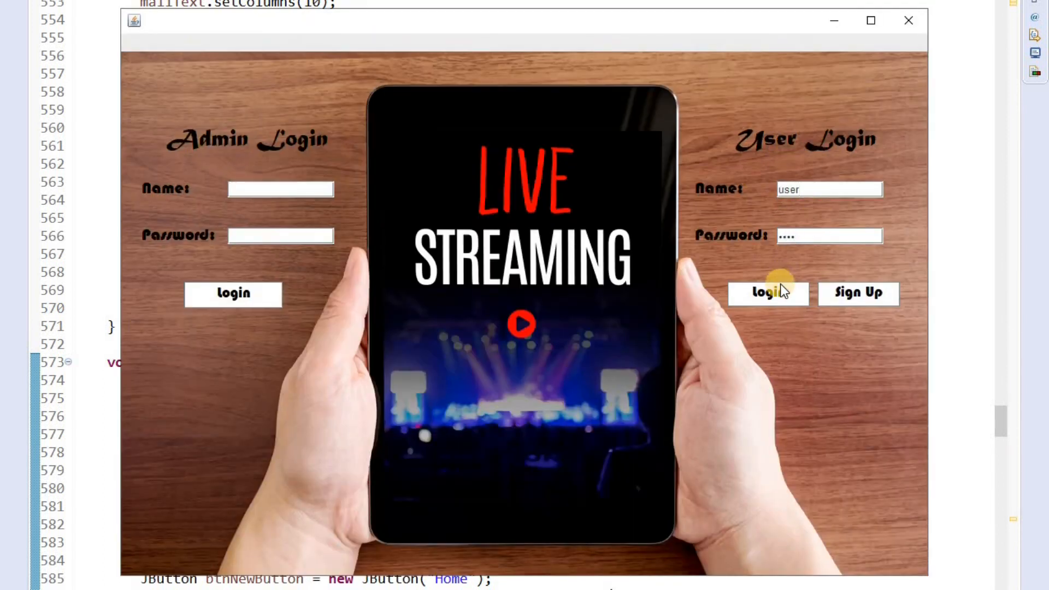
{"action": "left_click", "coordinate": [768, 293]}
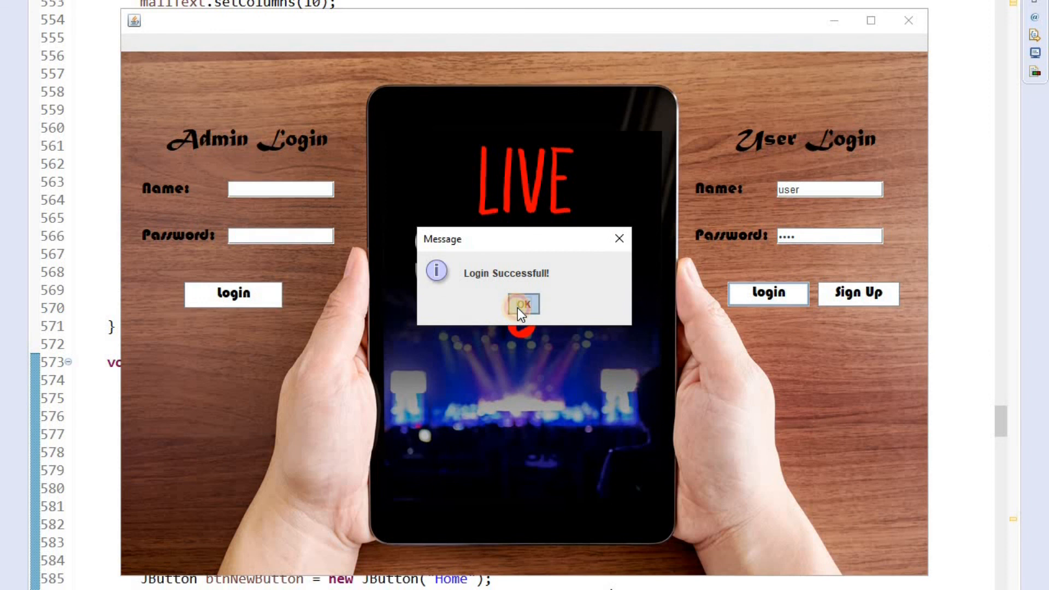
{"action": "left_click", "coordinate": [523, 304]}
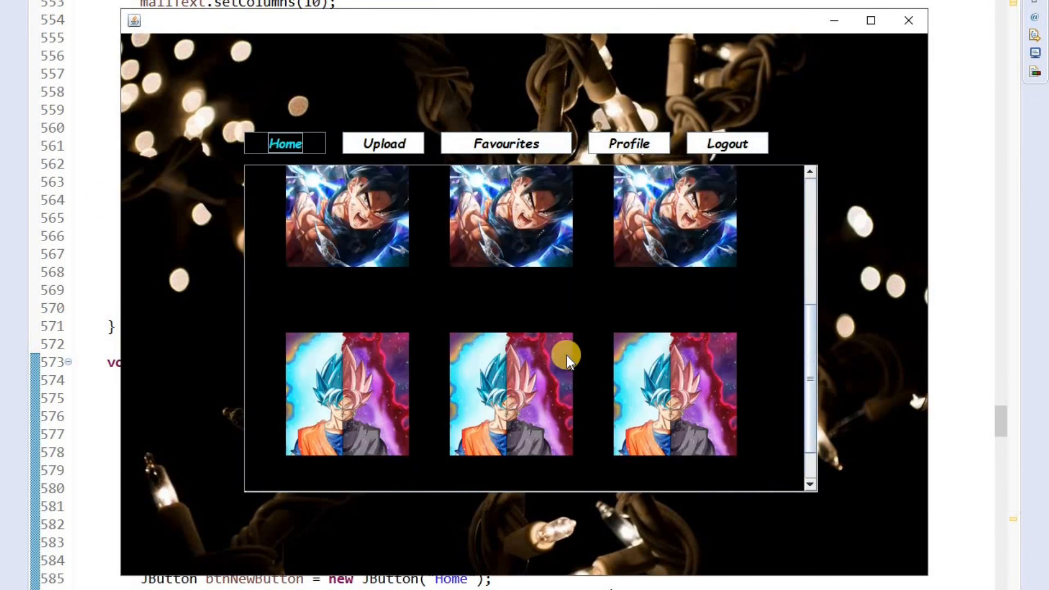
{"action": "scroll", "scroll_direction": "down", "scroll_amount": 3}
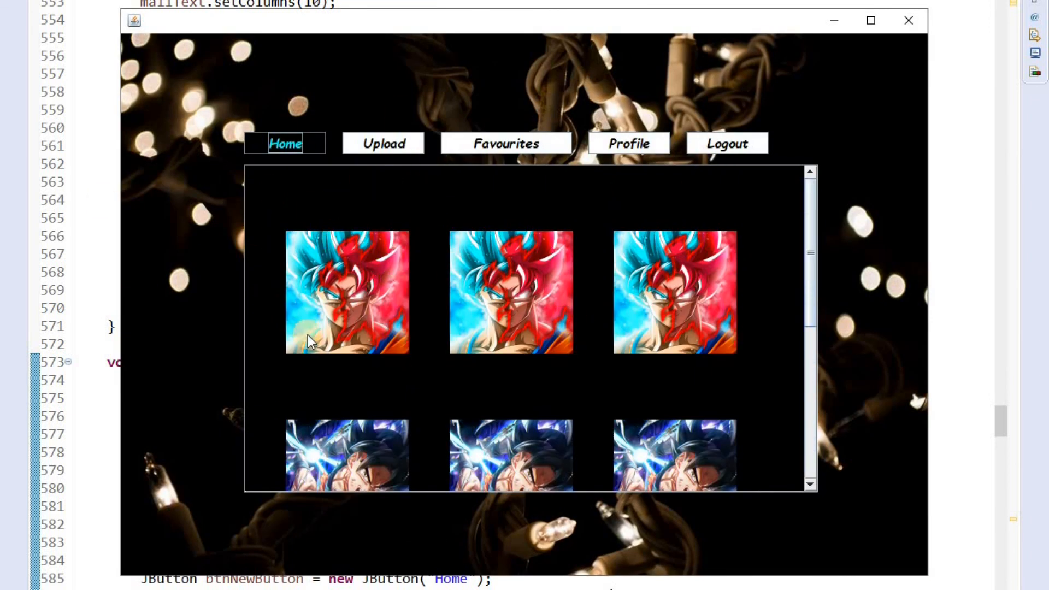
{"action": "mouse_move", "coordinate": [558, 257]}
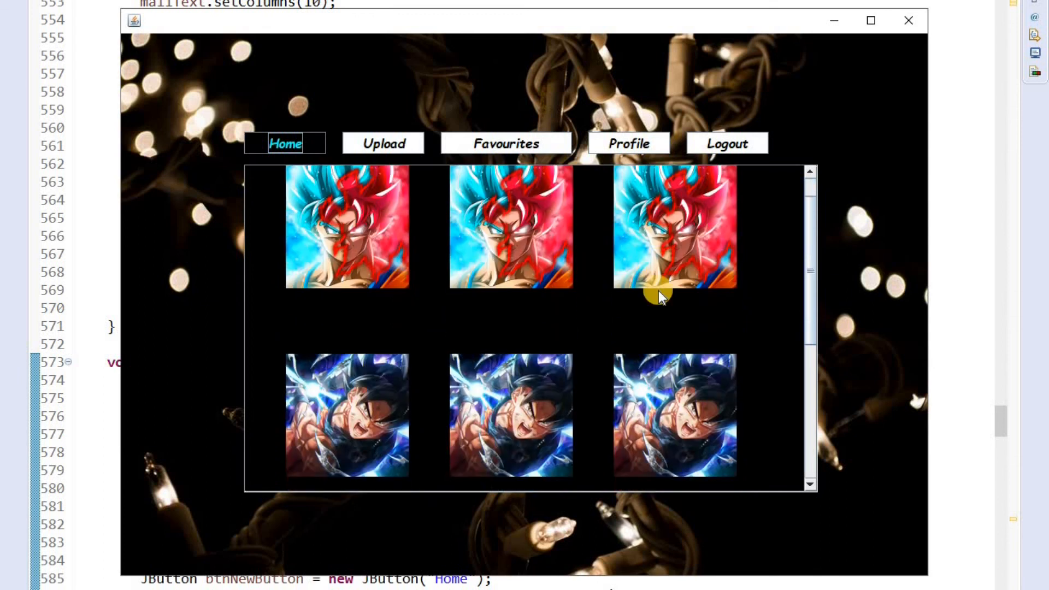
{"action": "scroll", "scroll_direction": "down", "scroll_amount": 3}
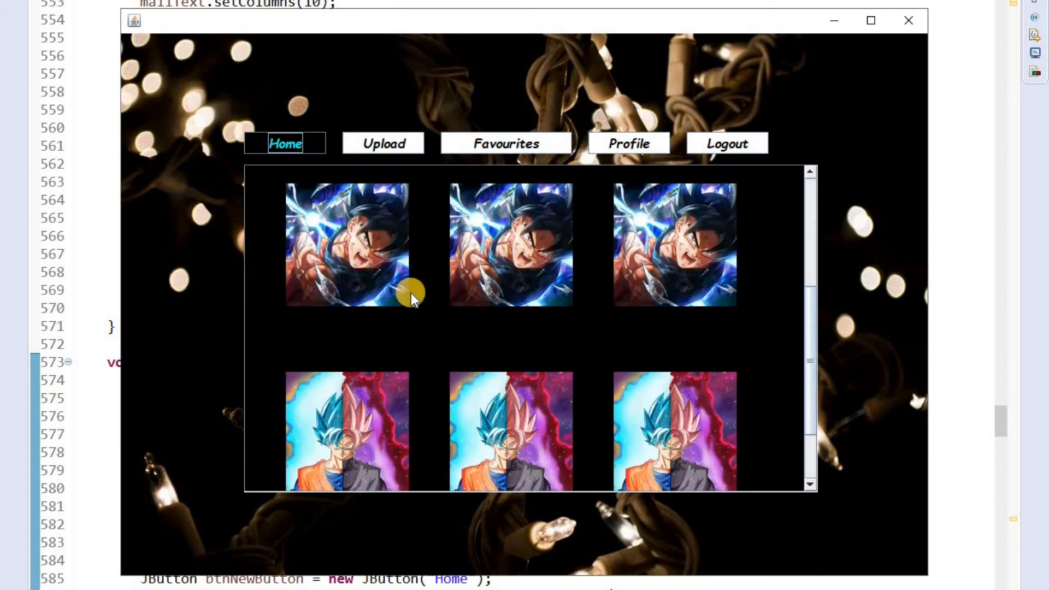
{"action": "scroll", "scroll_direction": "down", "scroll_amount": 3}
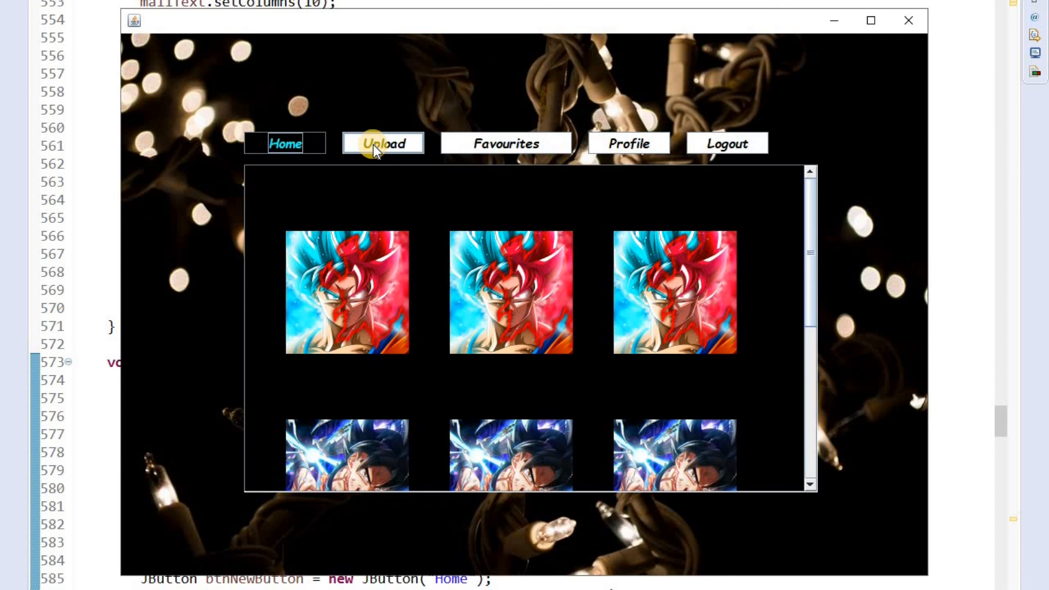
{"action": "left_click", "coordinate": [383, 143]}
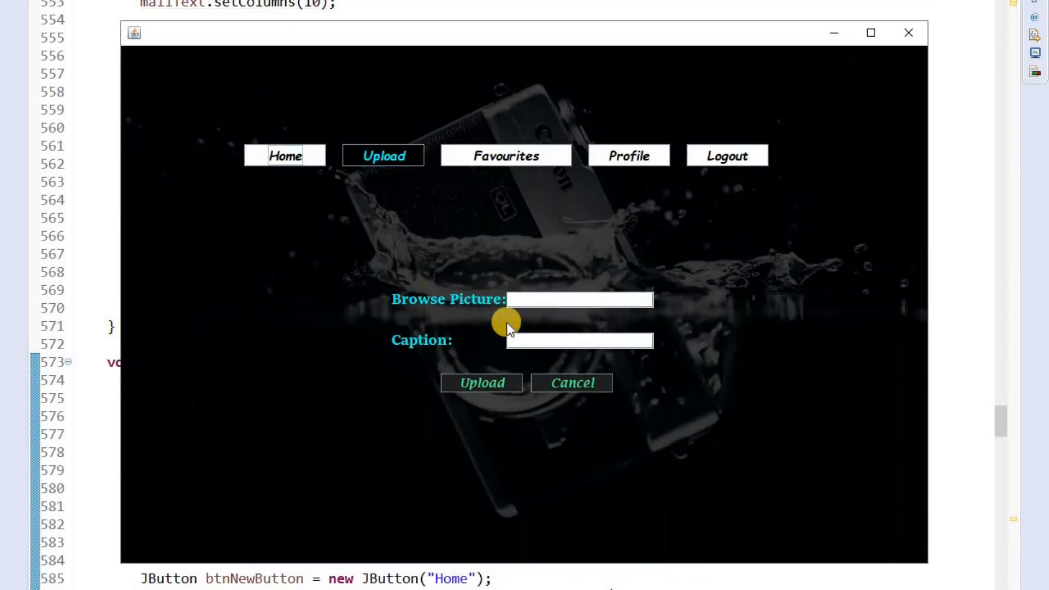
{"action": "mouse_move", "coordinate": [407, 260]}
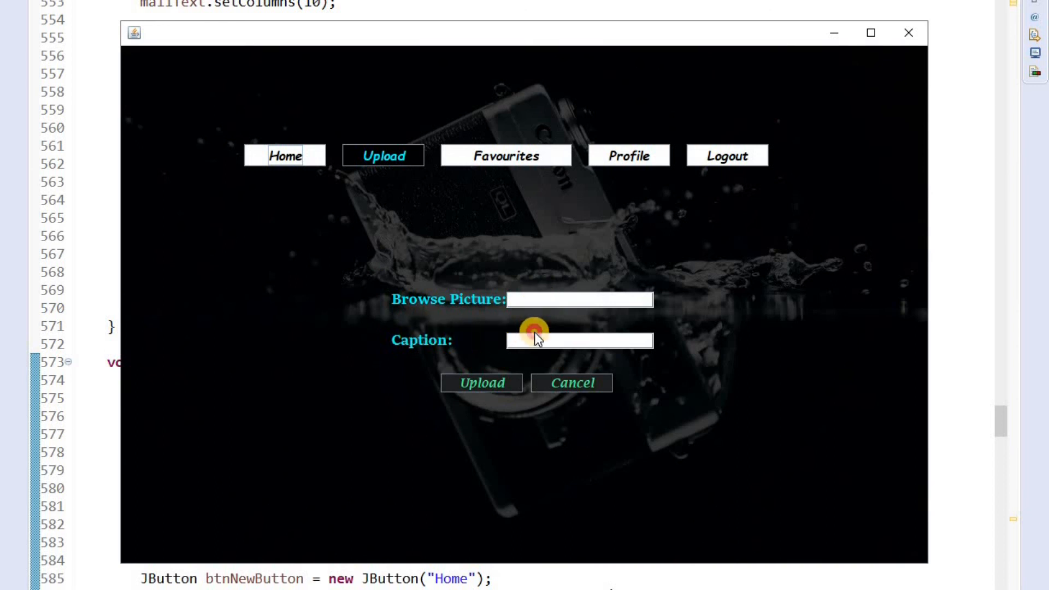
{"action": "left_click", "coordinate": [480, 382]}
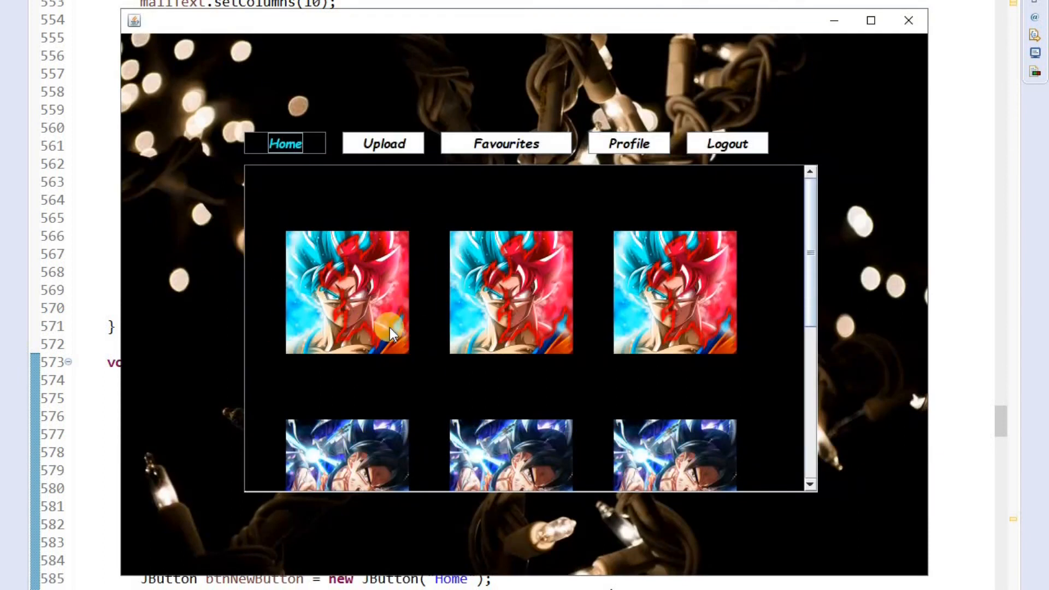
{"action": "mouse_move", "coordinate": [558, 331]}
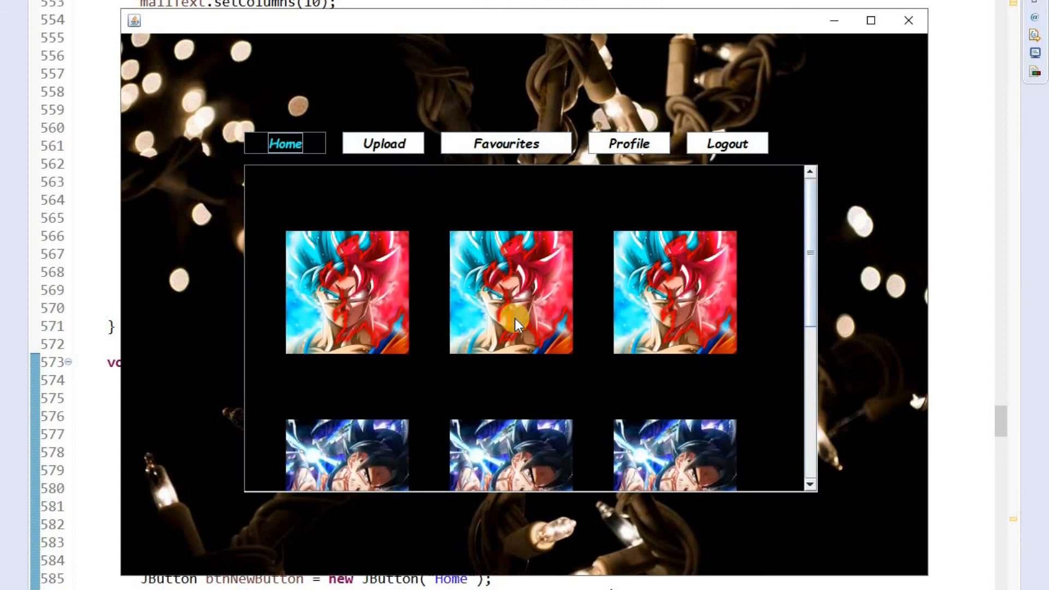
{"action": "mouse_move", "coordinate": [506, 143]}
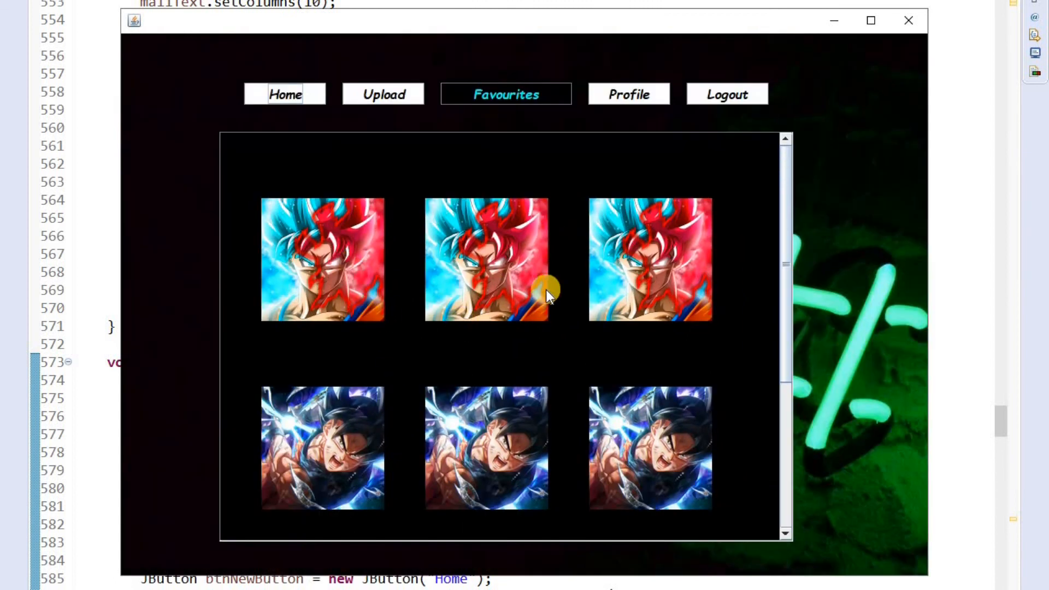
{"action": "mouse_move", "coordinate": [502, 310]}
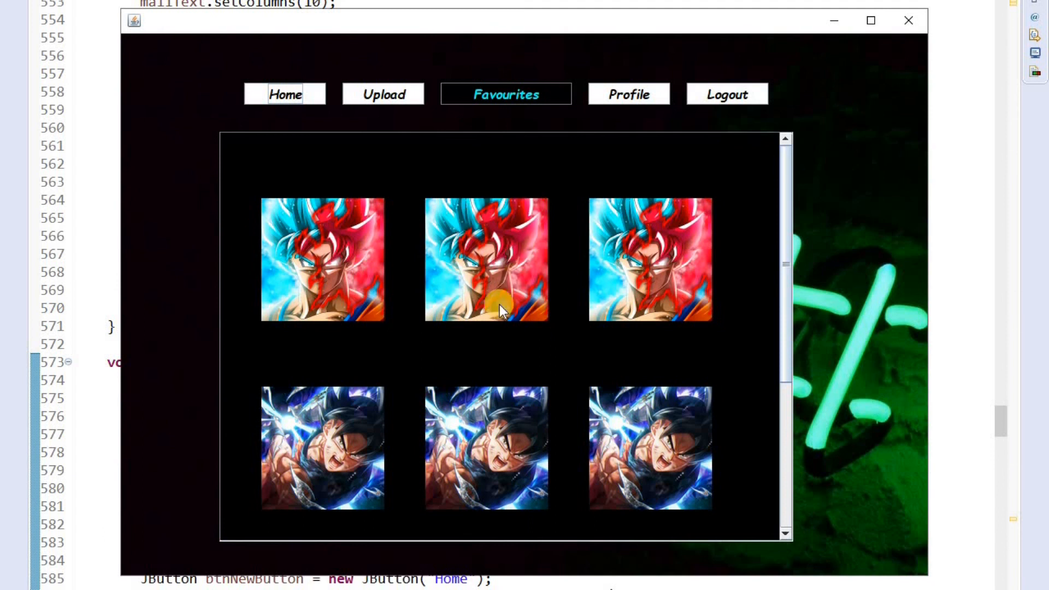
{"action": "scroll", "scroll_direction": "down", "scroll_amount": 3}
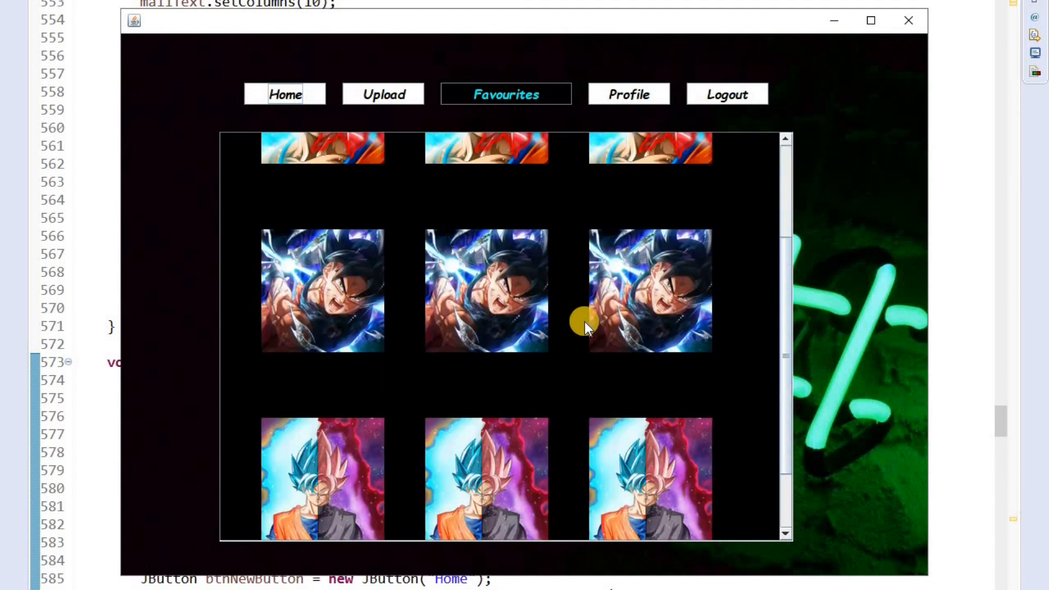
{"action": "scroll", "scroll_direction": "down", "scroll_amount": 3}
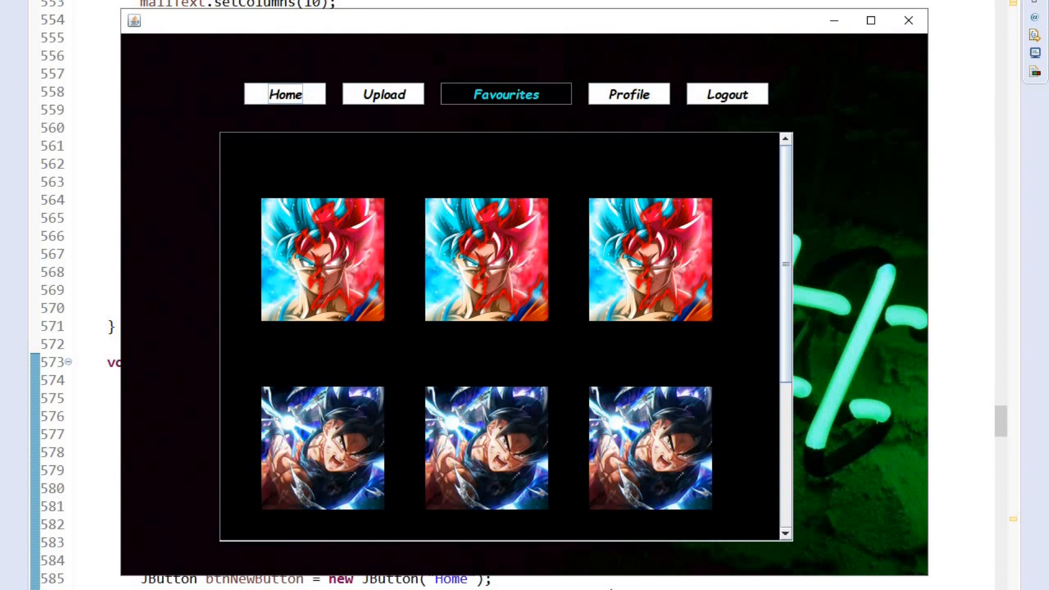
{"action": "mouse_move", "coordinate": [398, 262]}
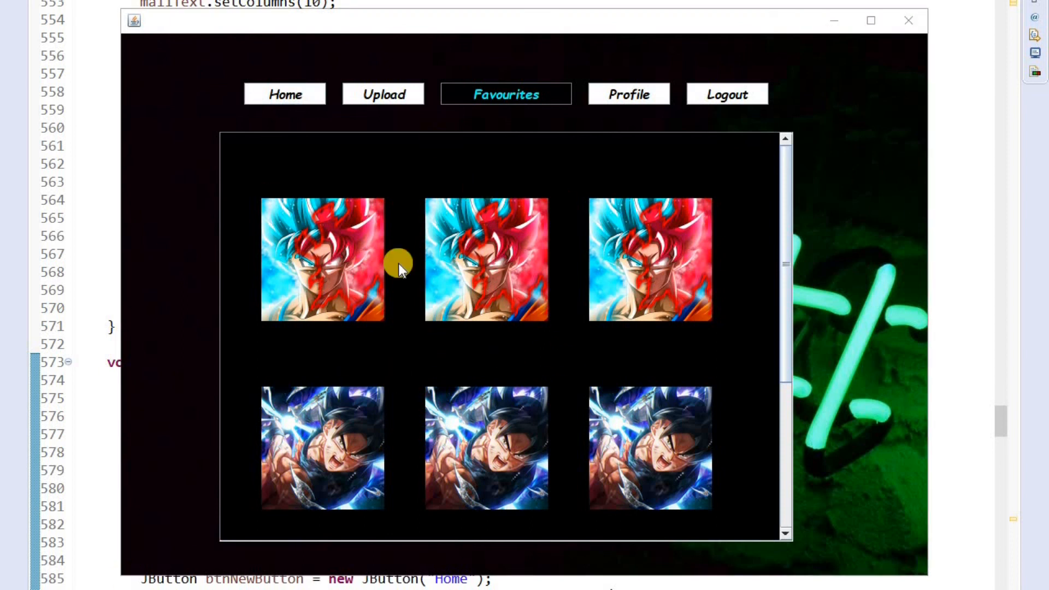
{"action": "mouse_move", "coordinate": [706, 333]}
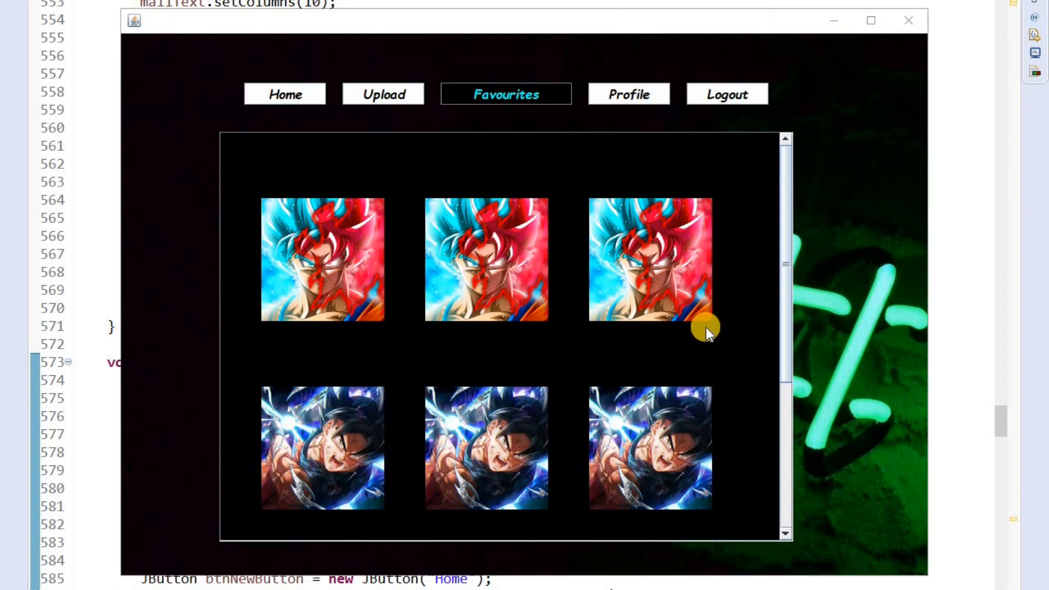
{"action": "mouse_move", "coordinate": [238, 378]}
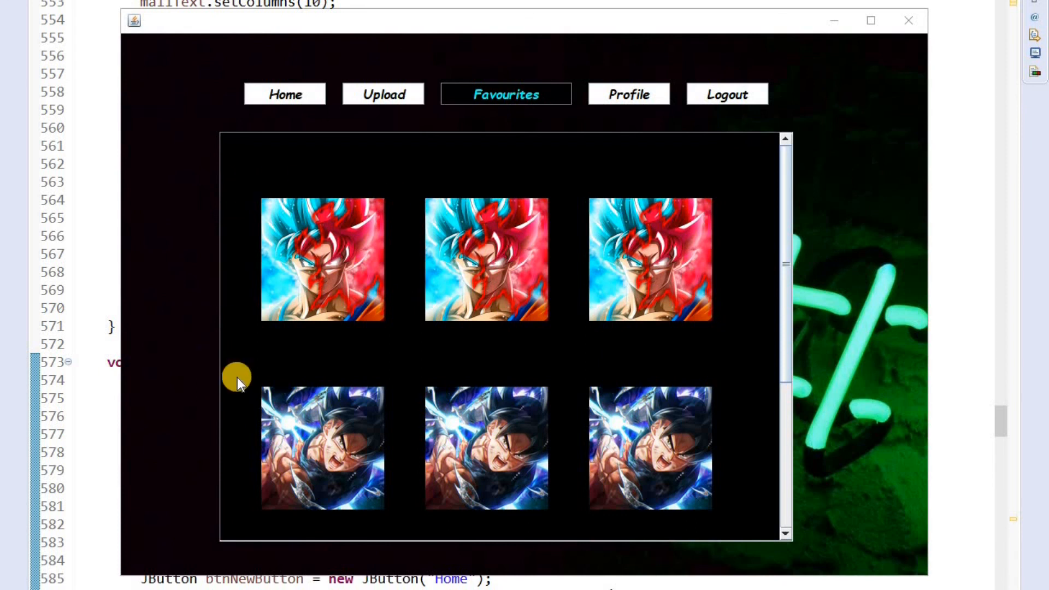
{"action": "scroll", "scroll_direction": "down", "scroll_amount": 3}
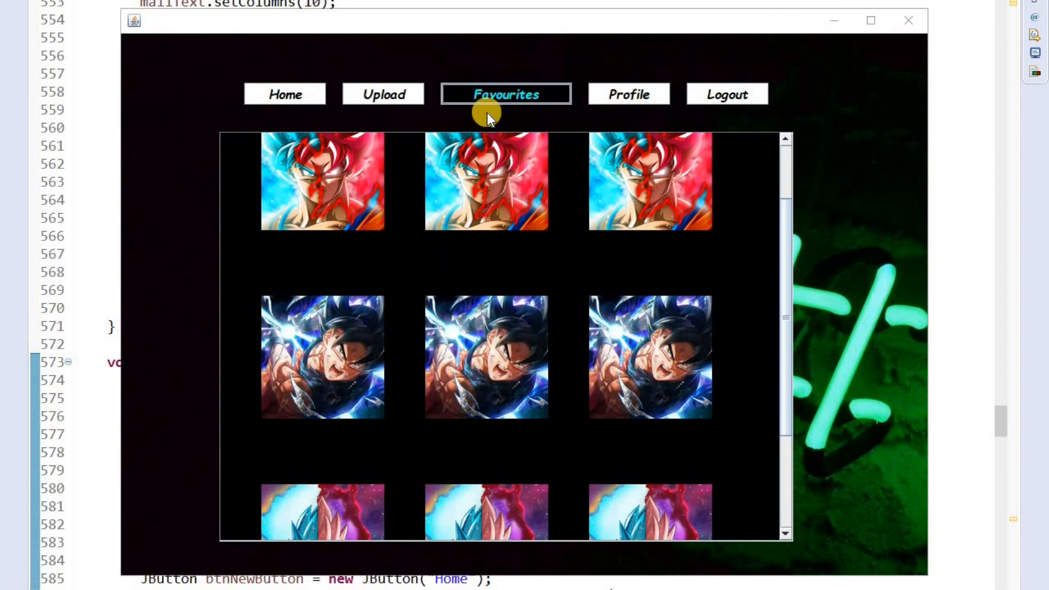
{"action": "scroll", "scroll_direction": "down", "scroll_amount": 3}
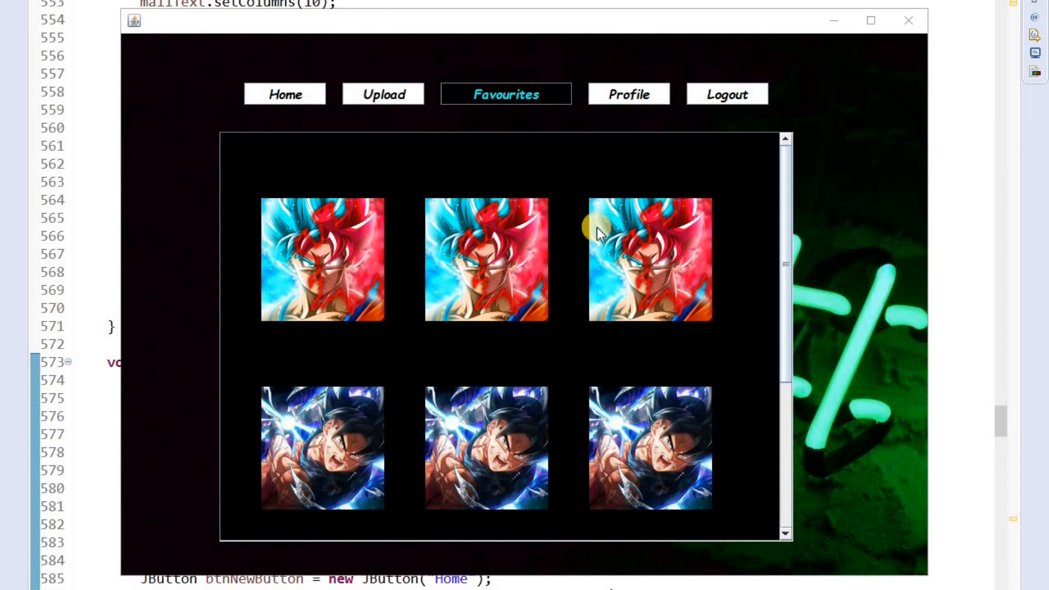
Step: Change the profile to username 'exiled' with a new email and password, confirming the update
{"action": "left_click", "coordinate": [628, 94]}
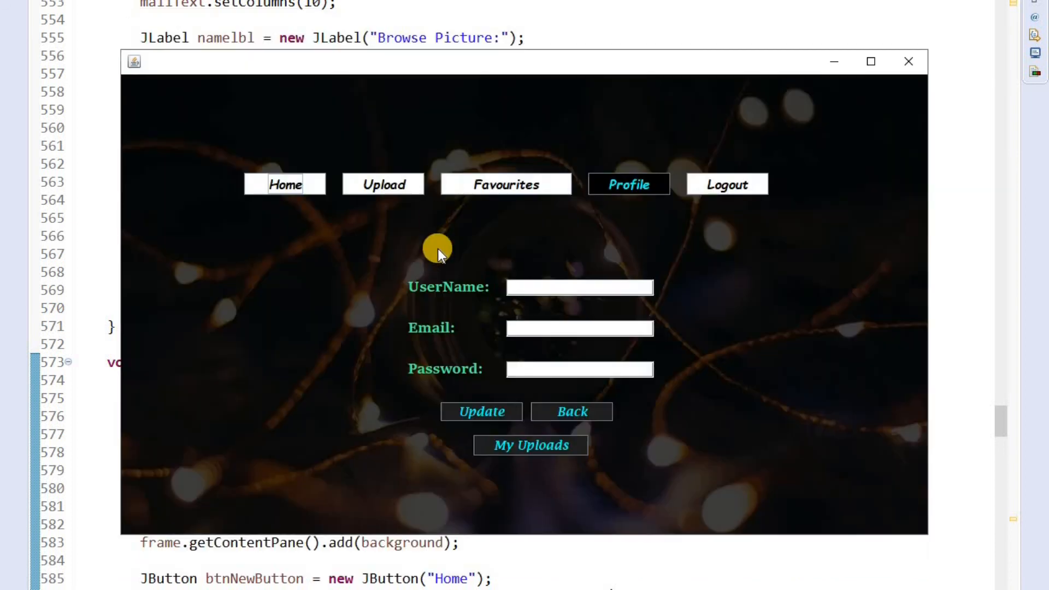
{"action": "mouse_move", "coordinate": [585, 230]}
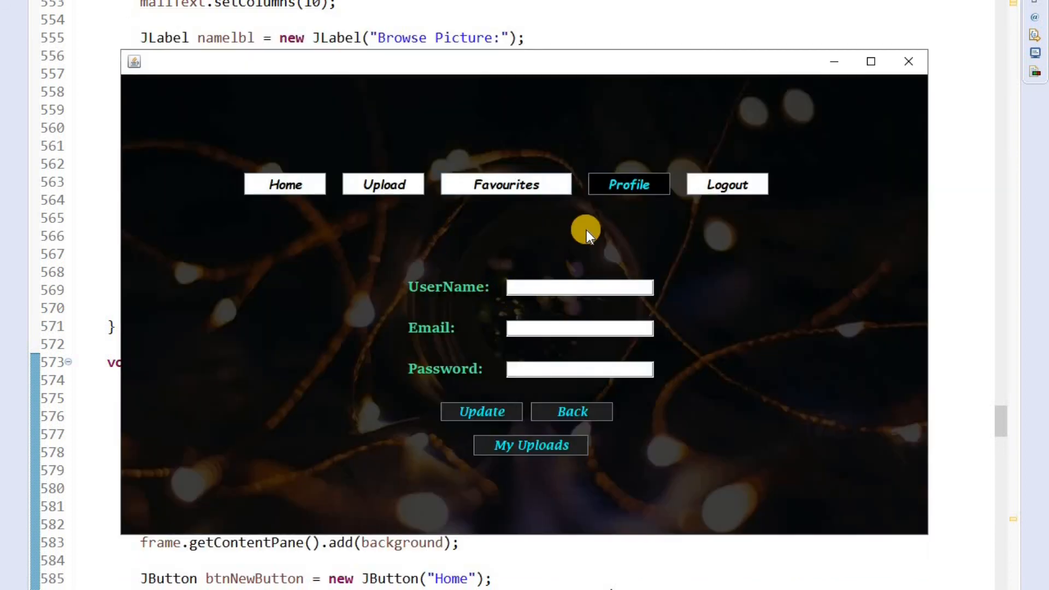
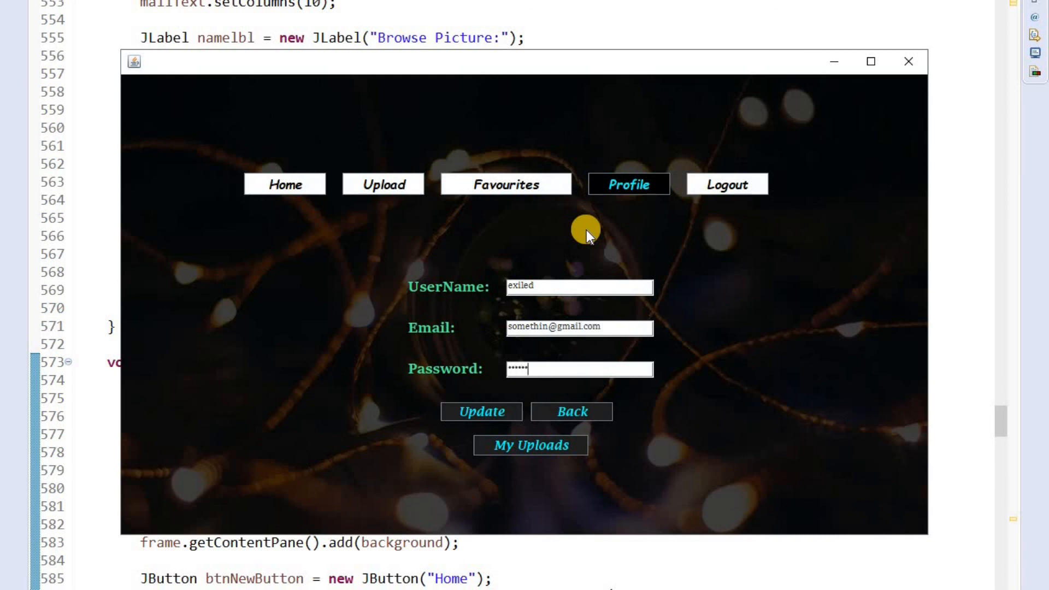
{"action": "left_click", "coordinate": [481, 411]}
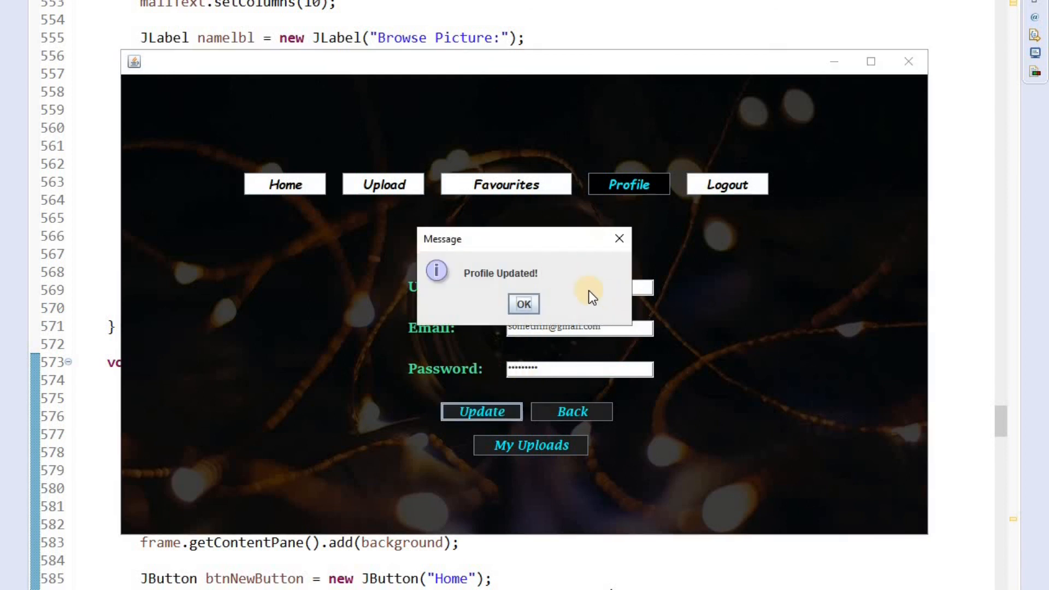
{"action": "left_click", "coordinate": [522, 304]}
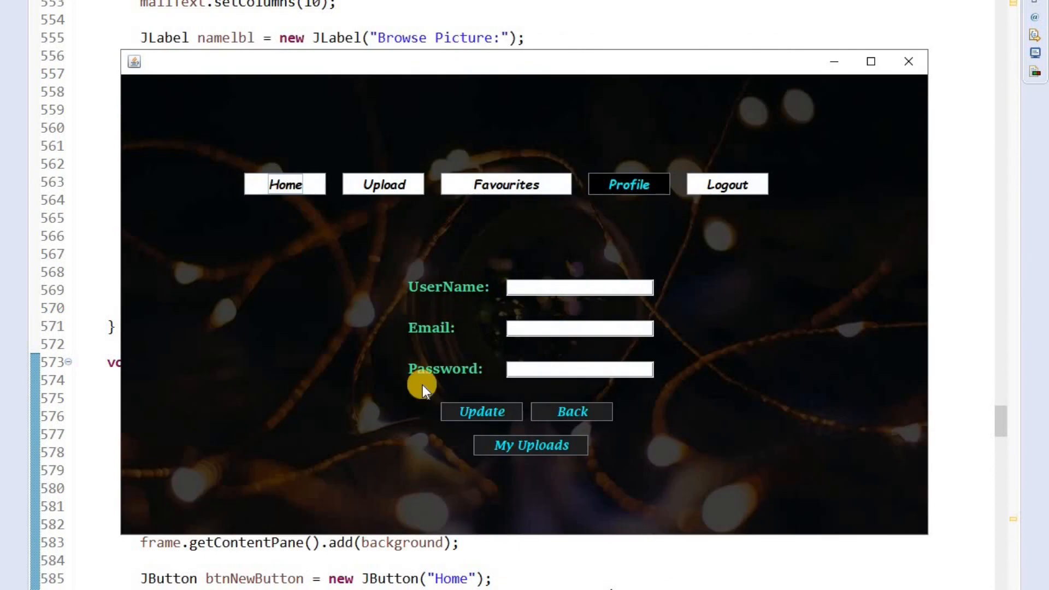
{"action": "mouse_move", "coordinate": [612, 477]}
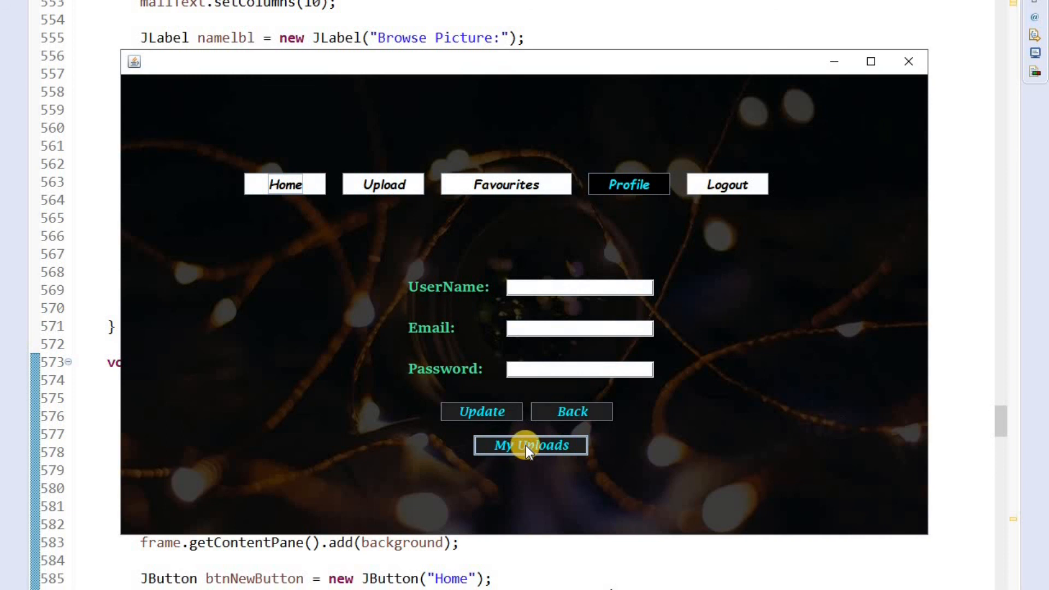
Step: Browse the My Uploads images, return Home, and log out to the login screen
{"action": "left_click", "coordinate": [529, 445]}
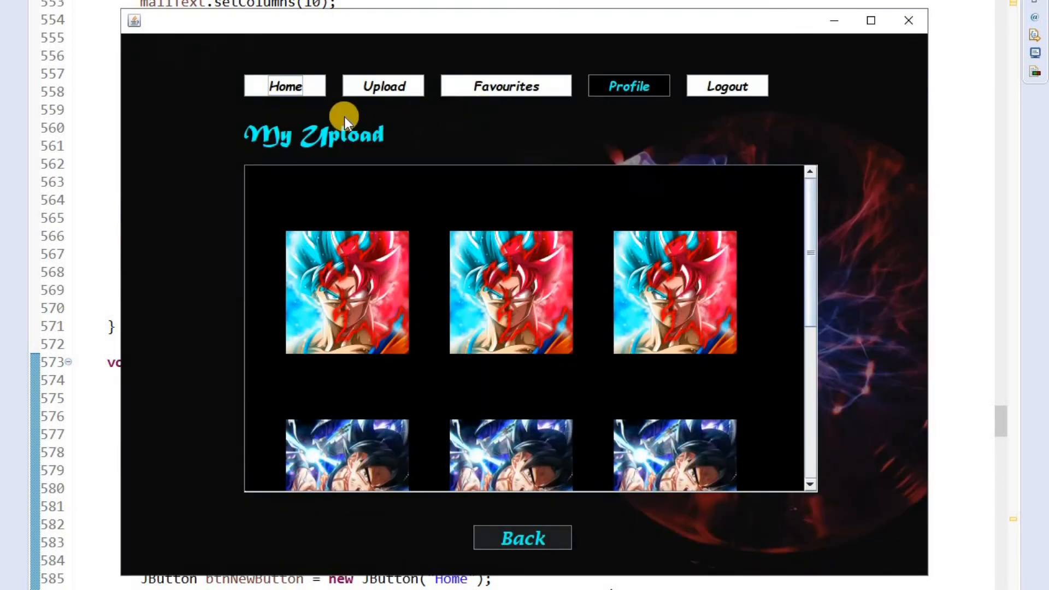
{"action": "mouse_move", "coordinate": [374, 297]}
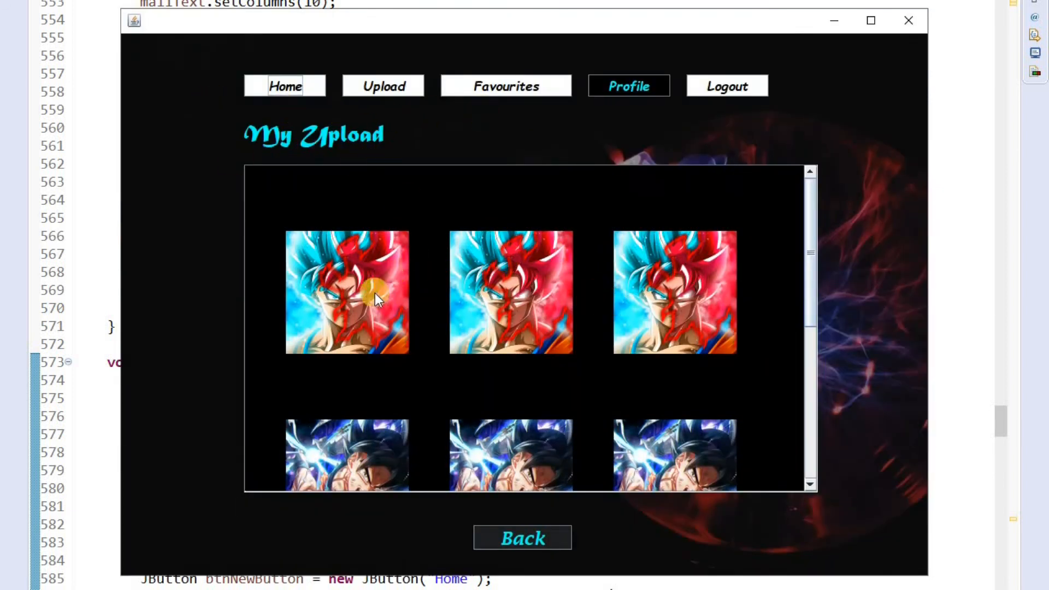
{"action": "mouse_move", "coordinate": [393, 197]}
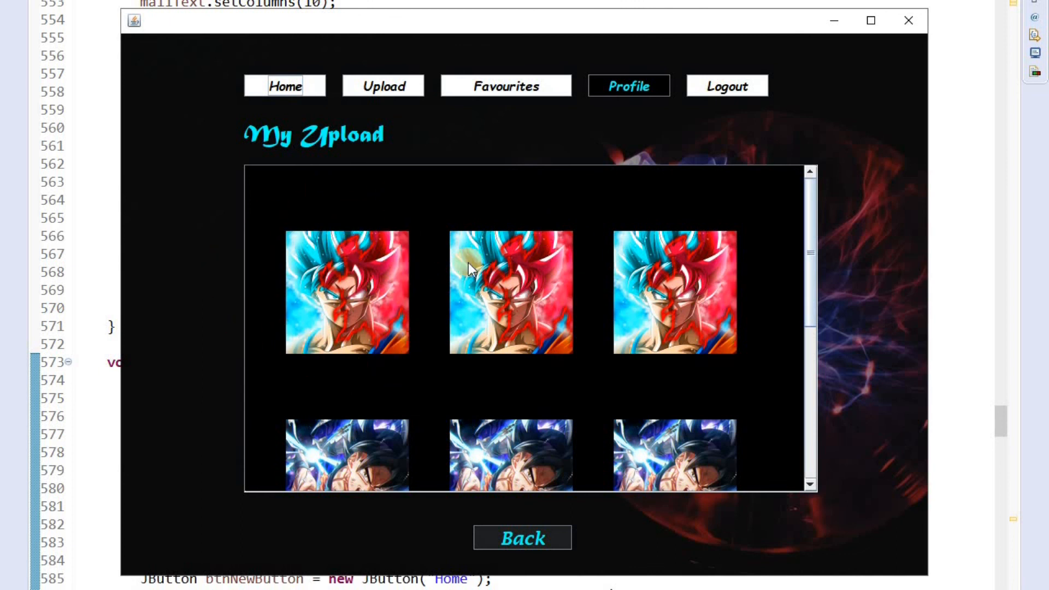
{"action": "scroll", "scroll_direction": "down", "scroll_amount": 3}
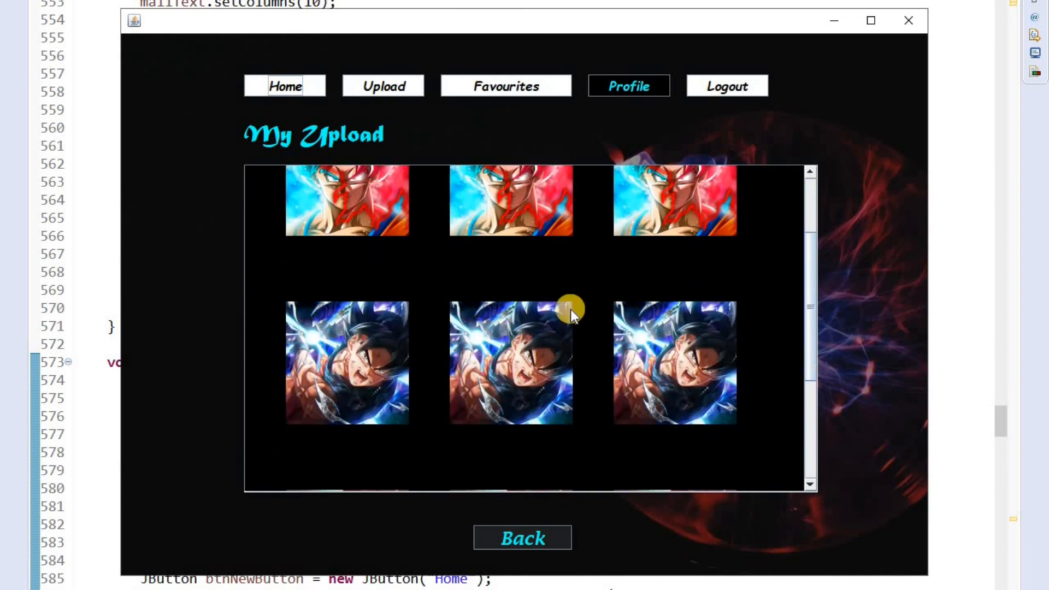
{"action": "mouse_move", "coordinate": [531, 284]}
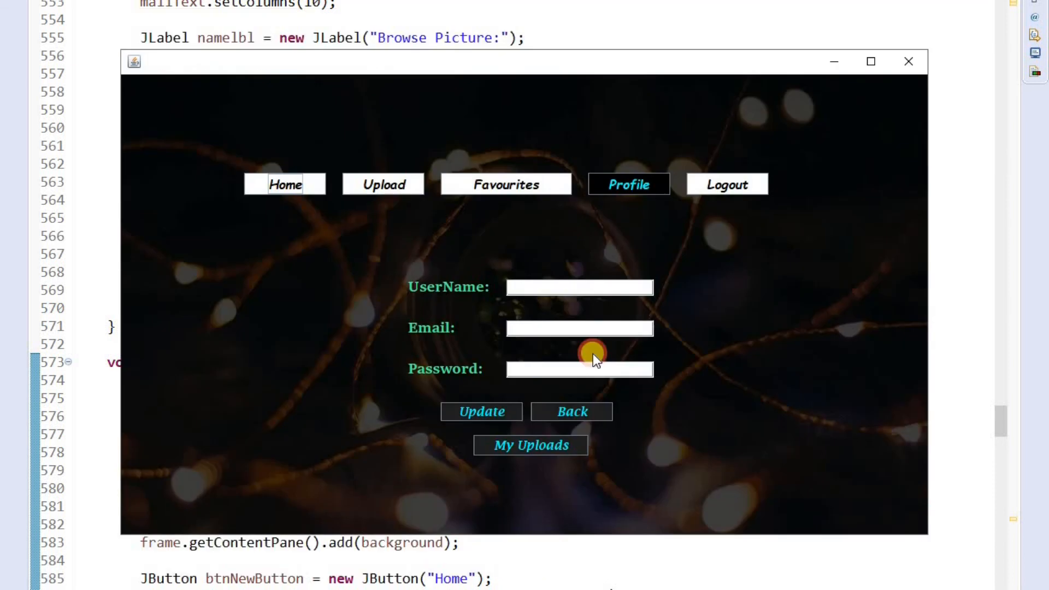
{"action": "left_click", "coordinate": [530, 444]}
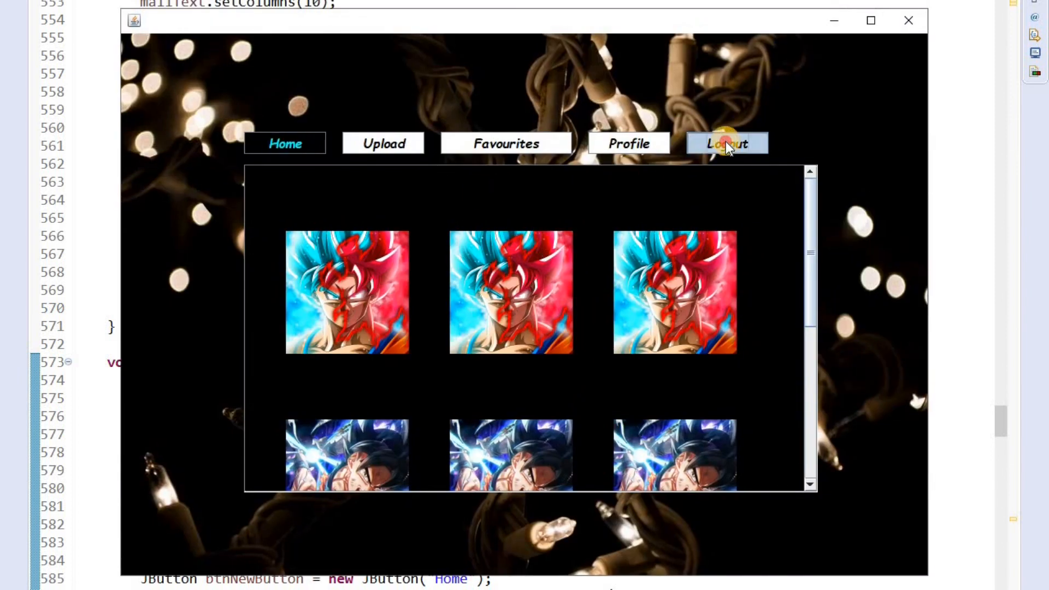
{"action": "left_click", "coordinate": [726, 143]}
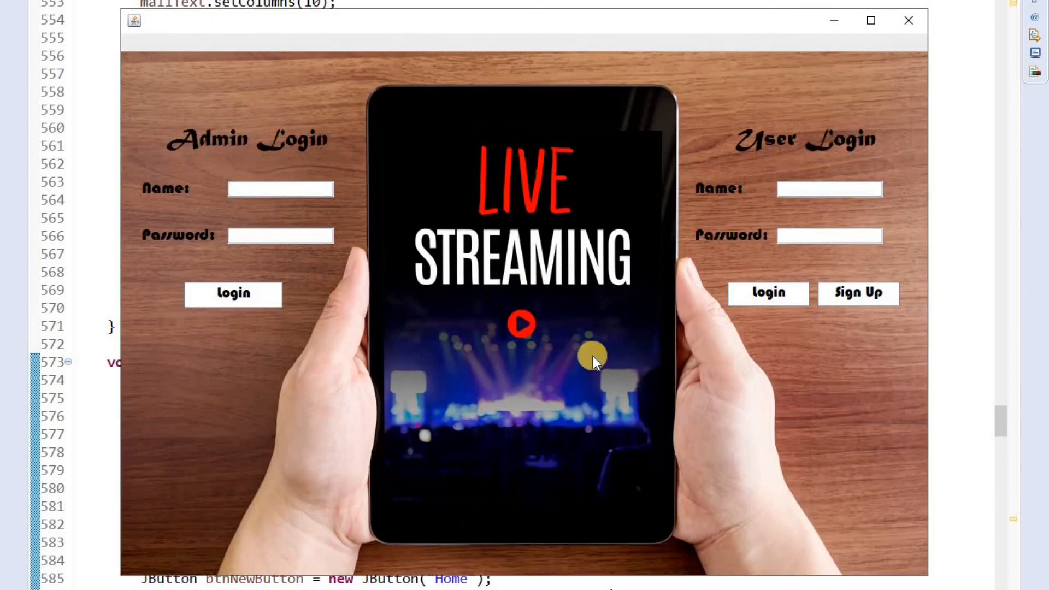